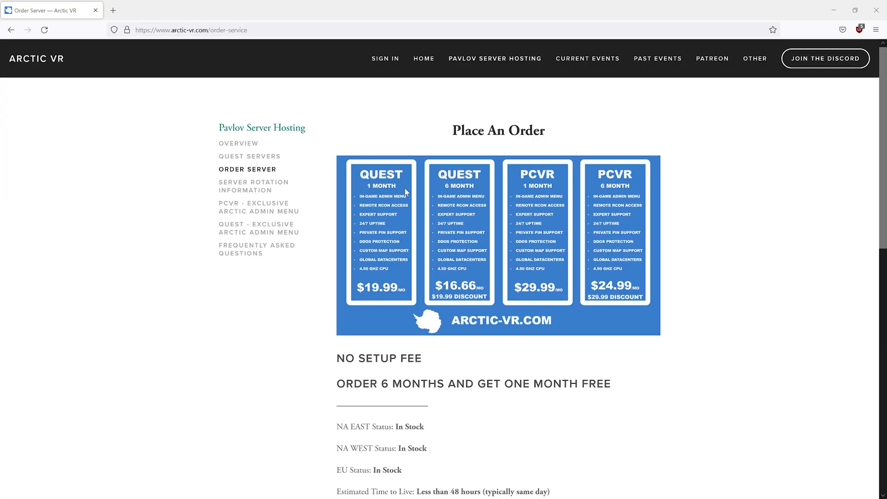
pyautogui.moveTo(246, 365)
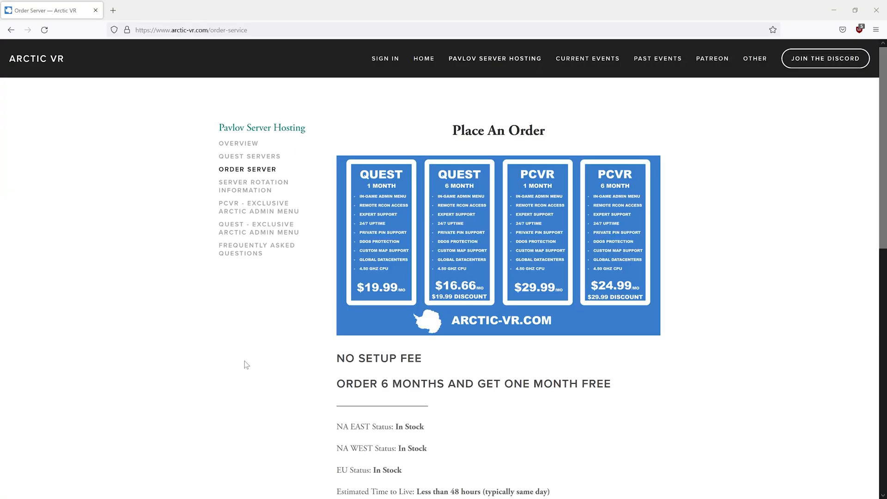
pyautogui.moveTo(376, 321)
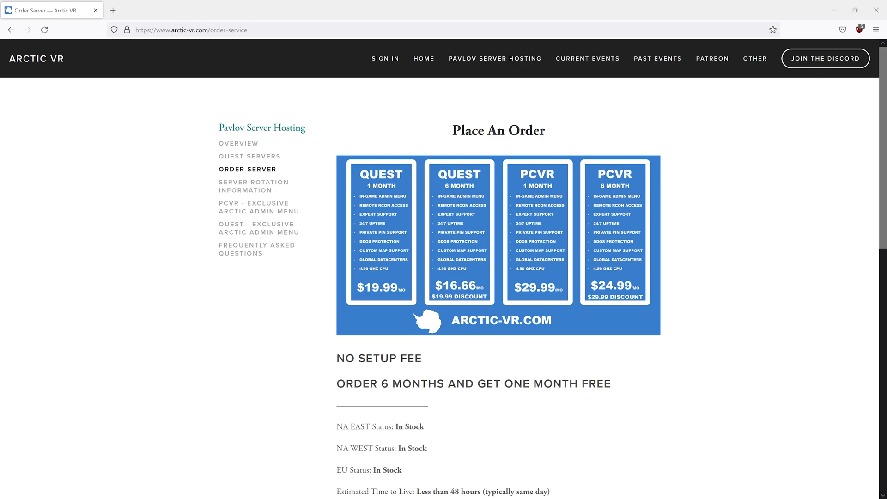
pyautogui.moveTo(209, 358)
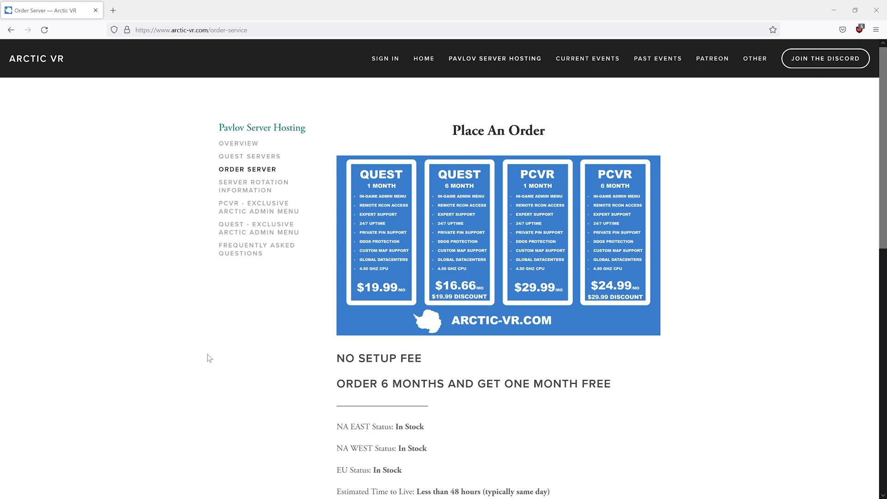
# Review the Quest Arctic Admin Menu setup steps and start the menu file's MediaFire download.
pyautogui.click(258, 228)
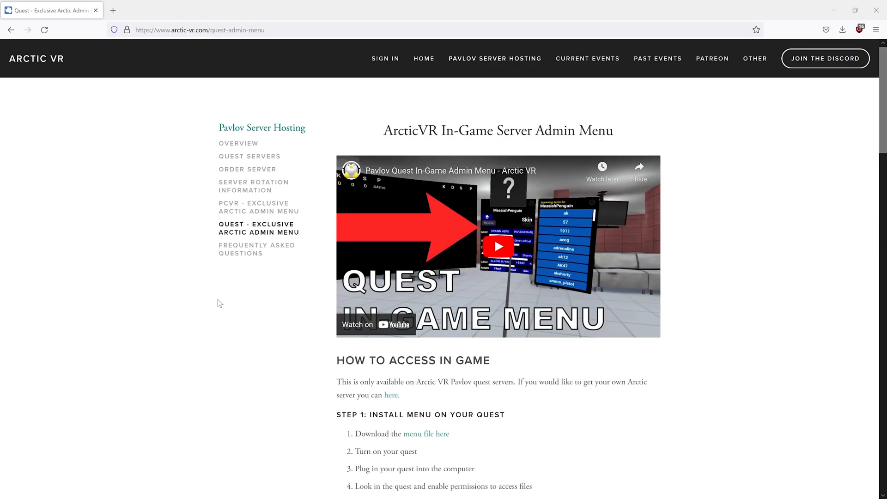
pyautogui.moveTo(454, 401)
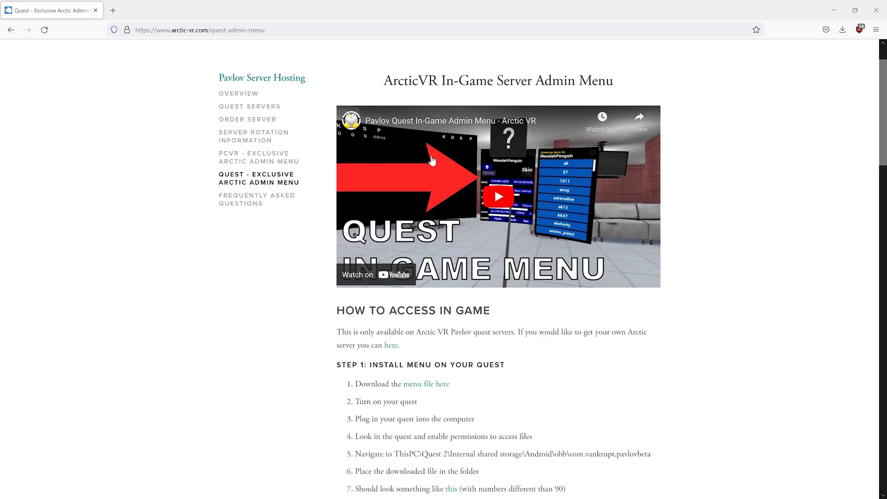
pyautogui.scroll(-3)
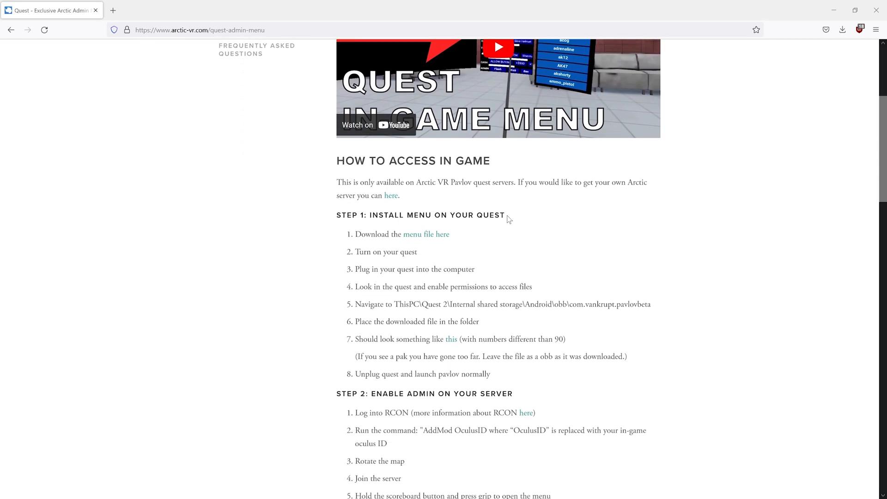
pyautogui.scroll(-3)
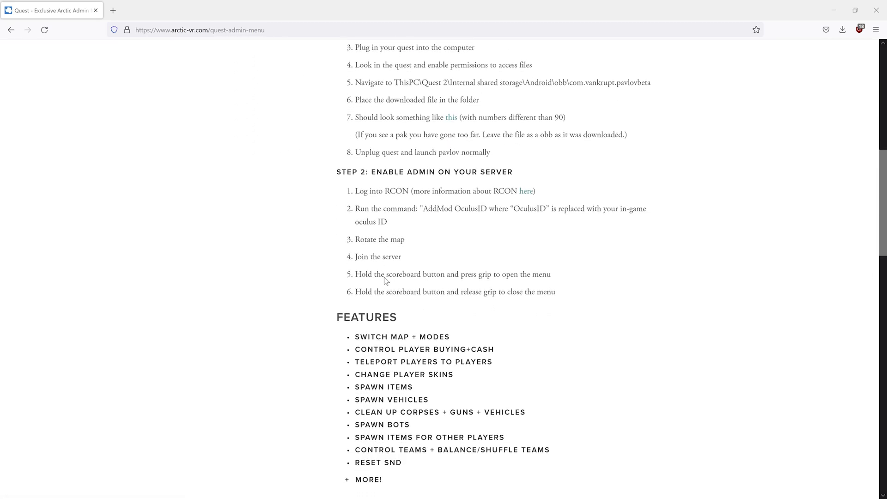
pyautogui.scroll(3)
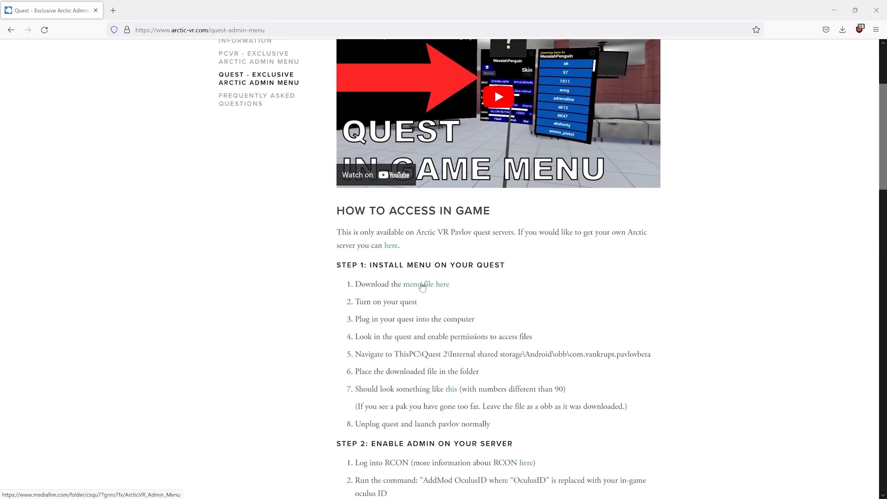
pyautogui.click(425, 283)
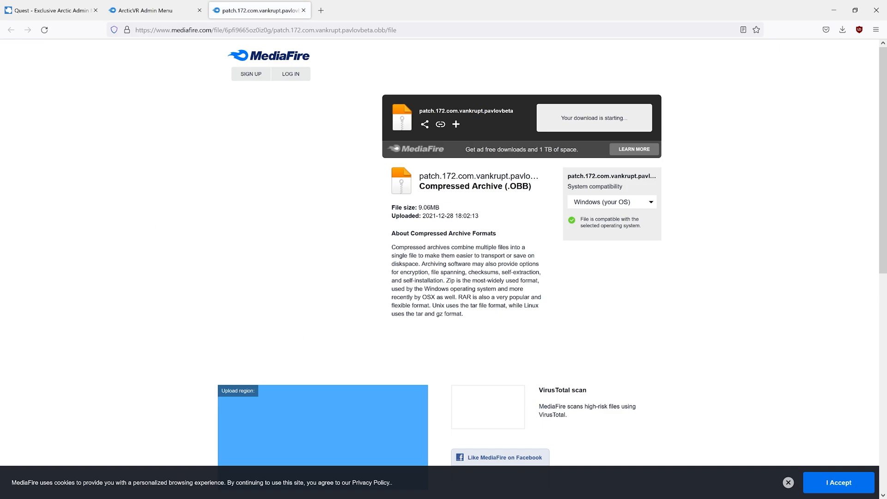
# Let the patch .obb download finish and show it in the Downloads folder.
pyautogui.click(843, 29)
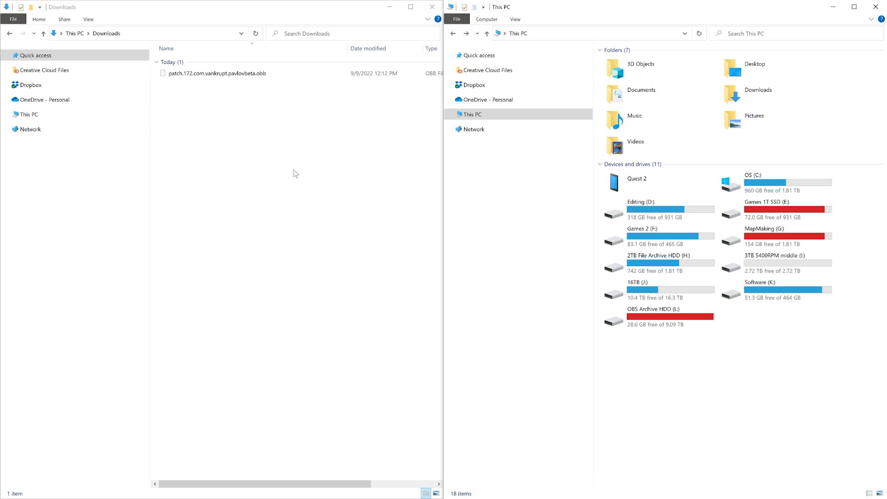
pyautogui.click(215, 74)
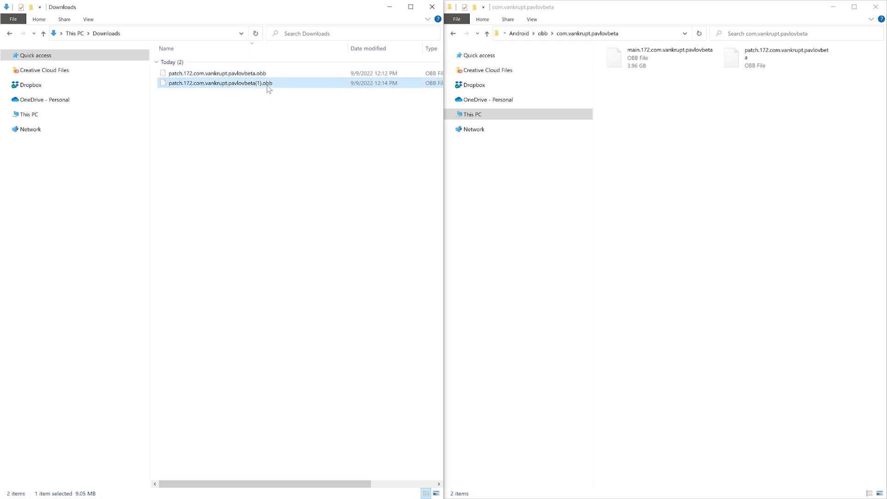
pyautogui.moveTo(266, 85)
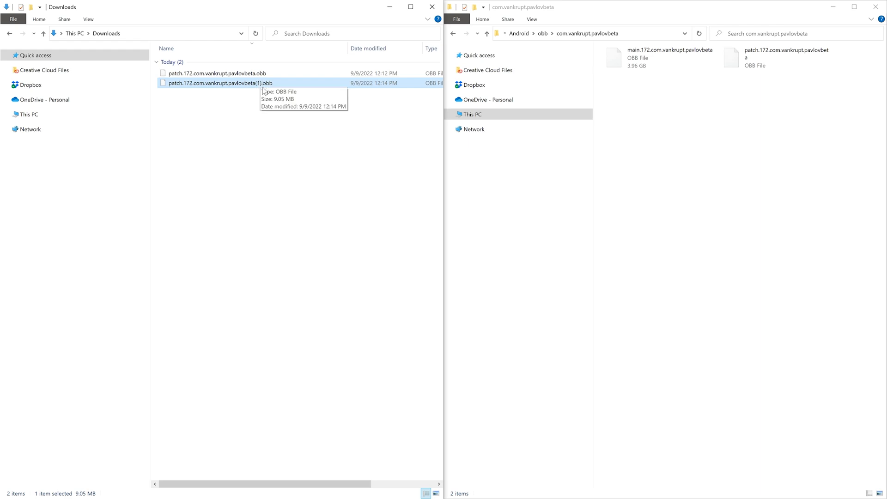
pyautogui.moveTo(284, 131)
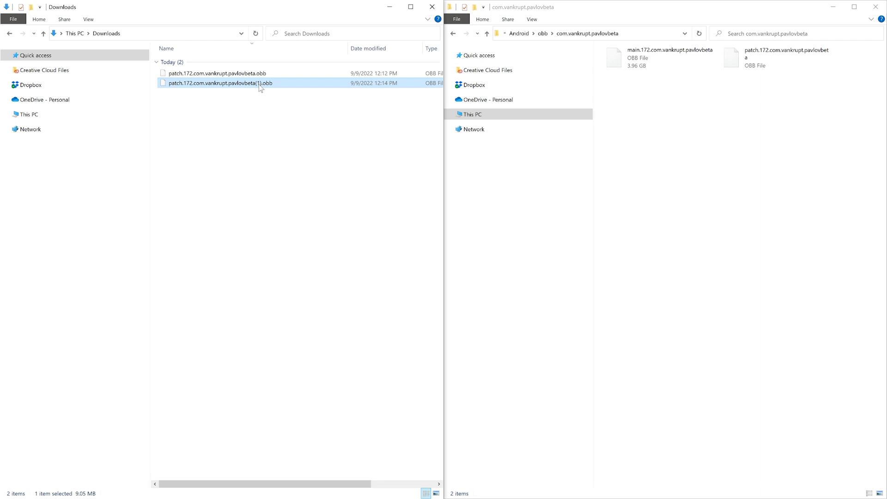
pyautogui.moveTo(768, 76)
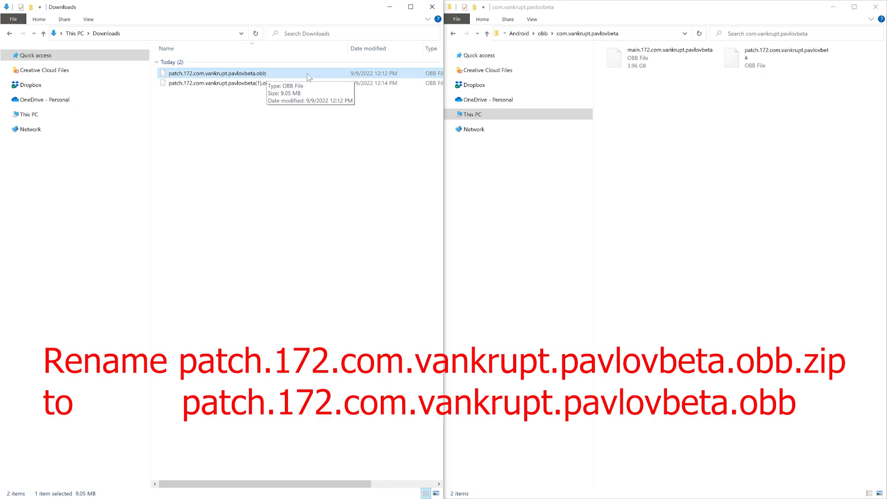
pyautogui.moveTo(275, 77)
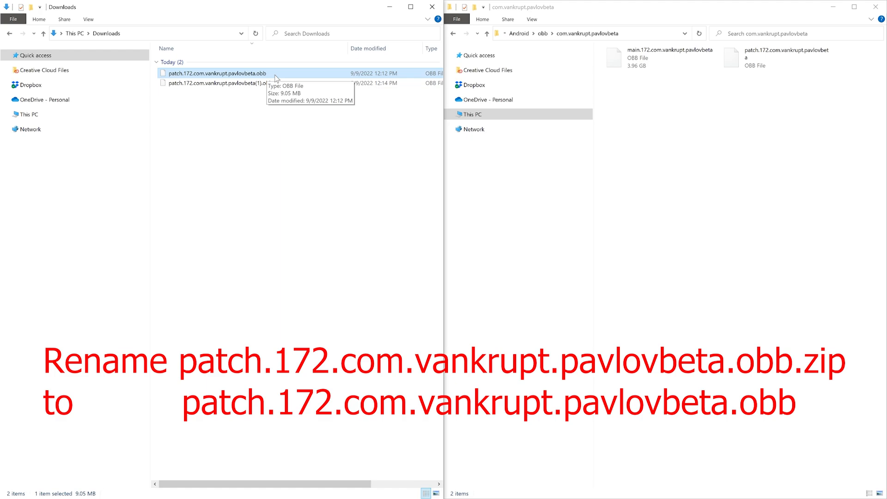
pyautogui.moveTo(294, 98)
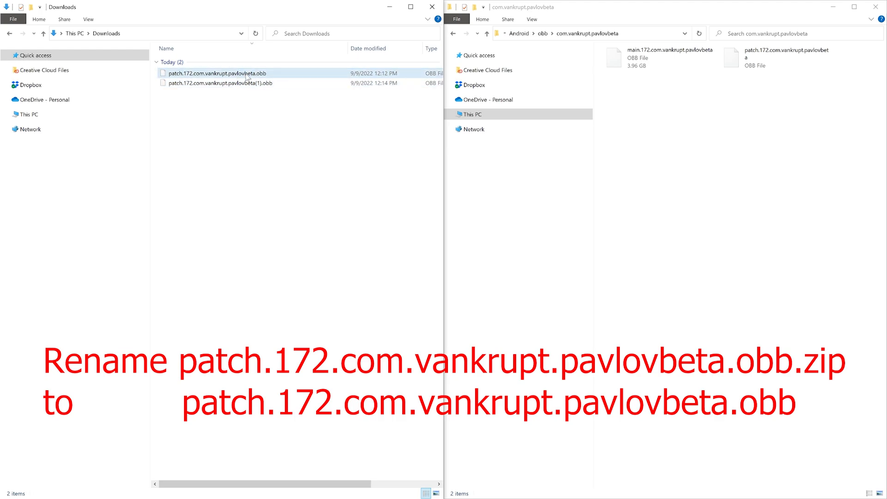
pyautogui.click(216, 73)
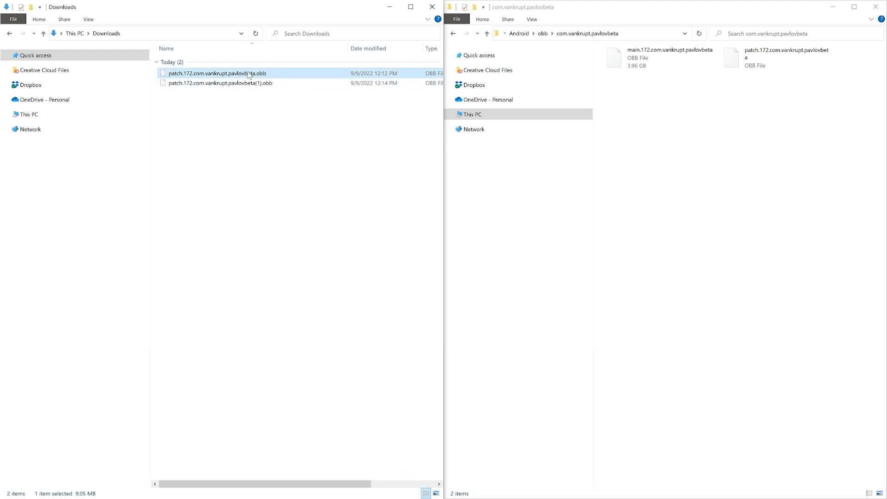
pyautogui.moveTo(266, 79)
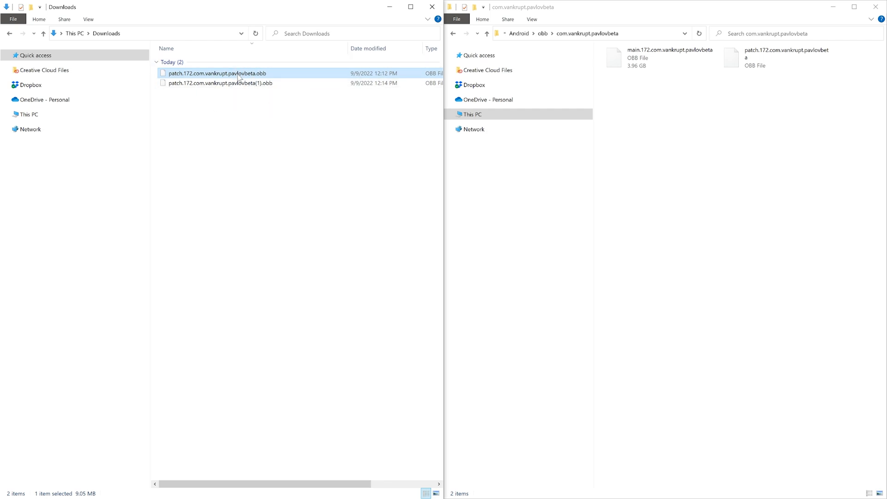
pyautogui.moveTo(709, 162)
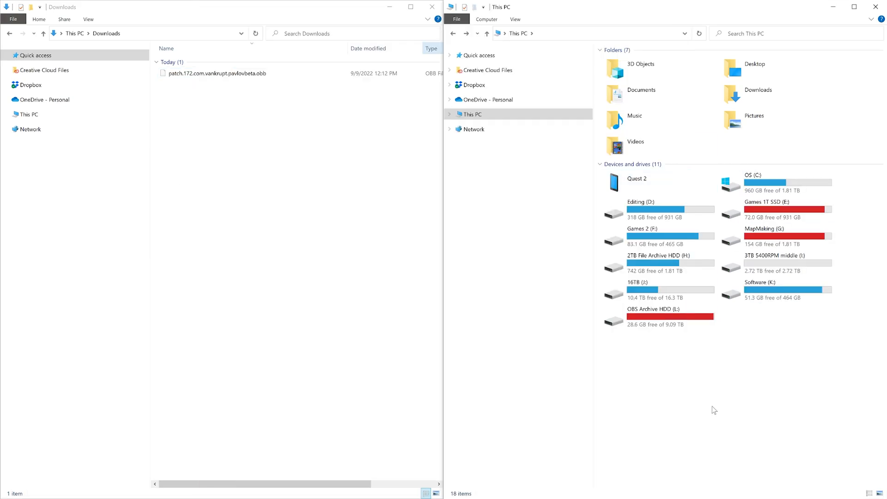
# Navigate the Quest 2 storage to Android/obb/com.vankrupt.pavlovbeta holding the 3.96 GB main .obb.
pyautogui.click(651, 182)
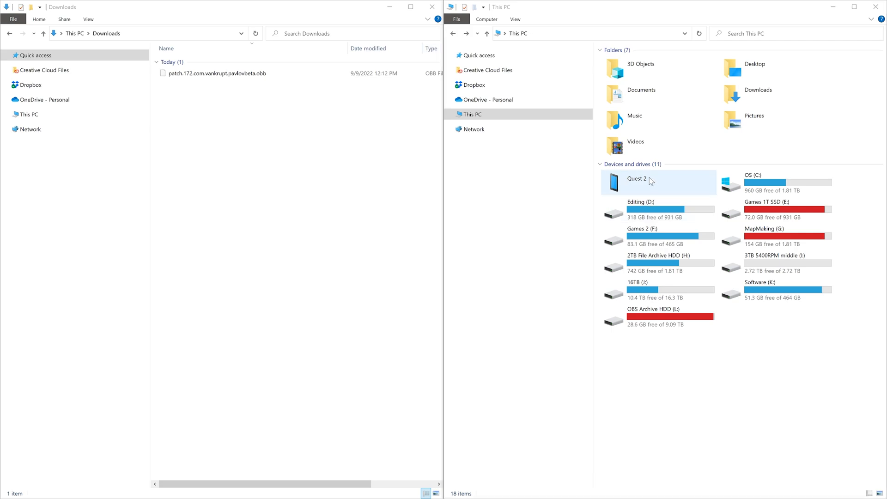
pyautogui.doubleClick(651, 178)
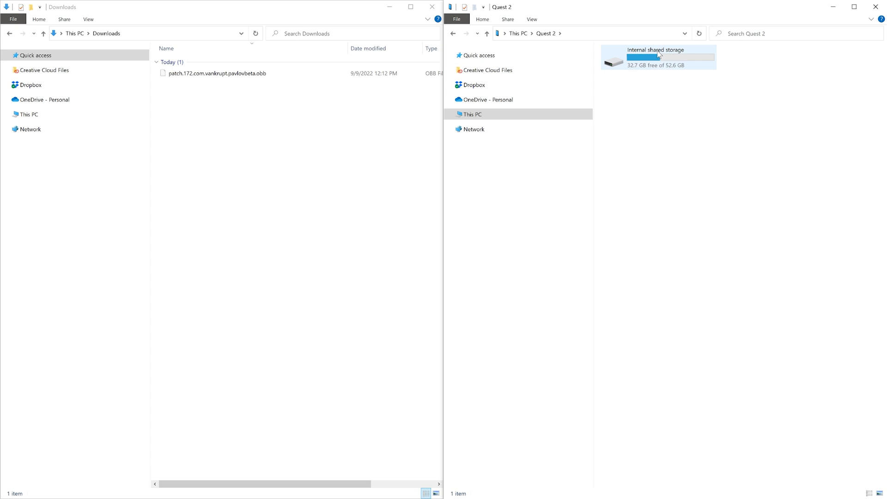
pyautogui.doubleClick(656, 57)
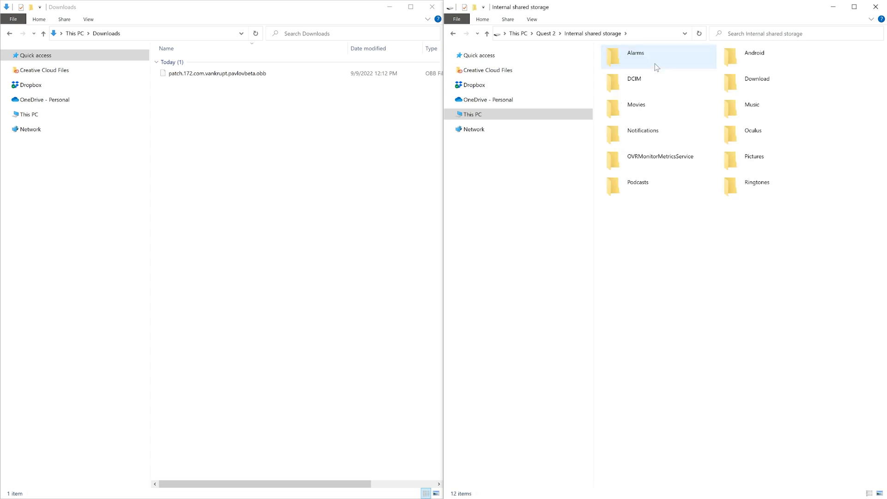
pyautogui.doubleClick(753, 53)
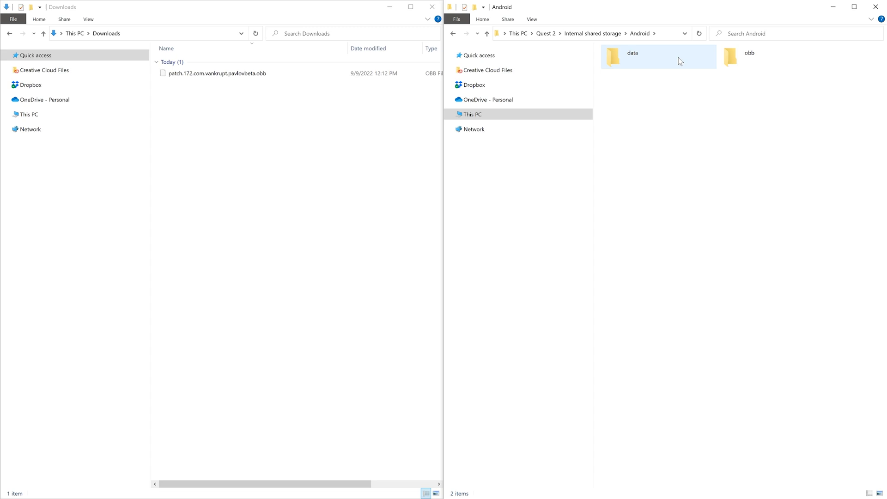
pyautogui.doubleClick(749, 56)
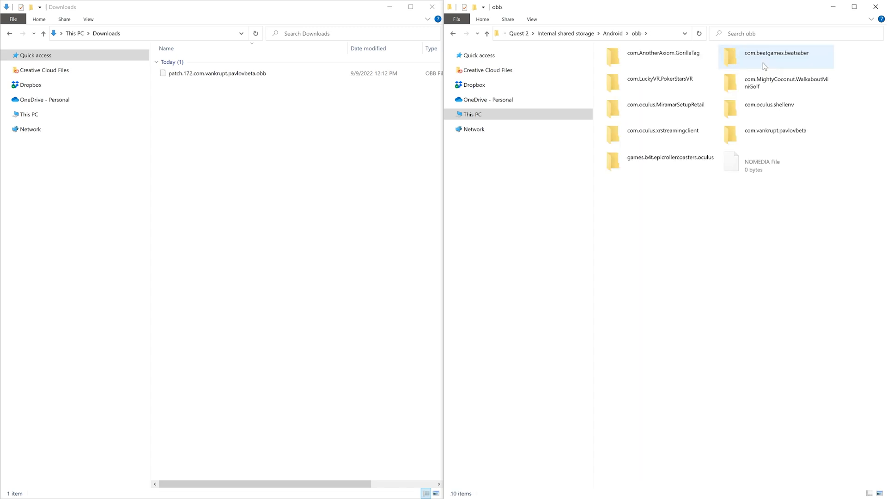
pyautogui.click(776, 130)
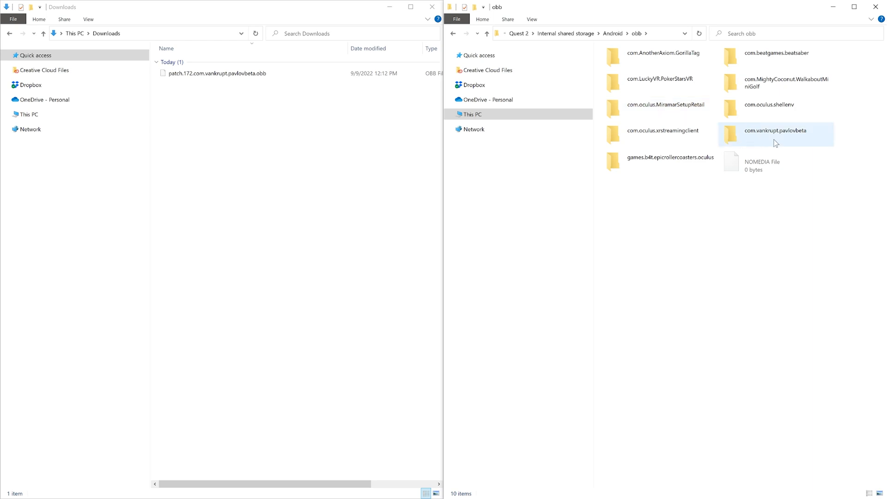
pyautogui.doubleClick(776, 130)
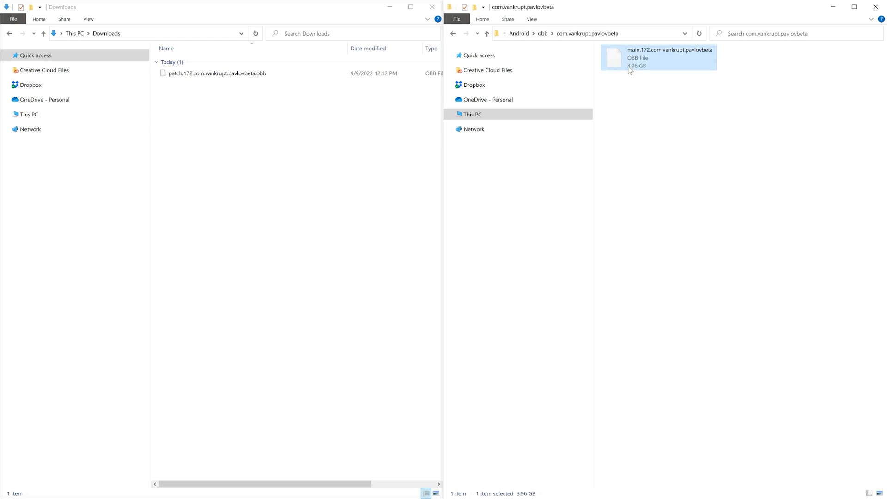
pyautogui.moveTo(635, 59)
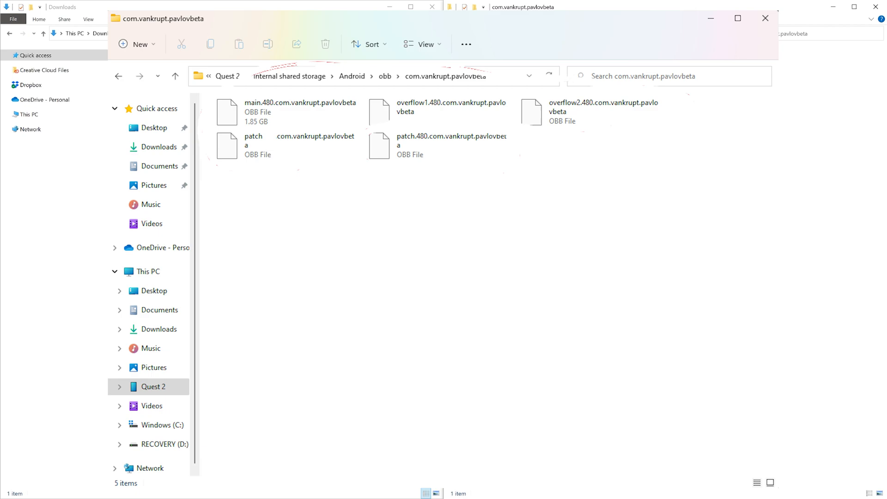
pyautogui.moveTo(812, 157)
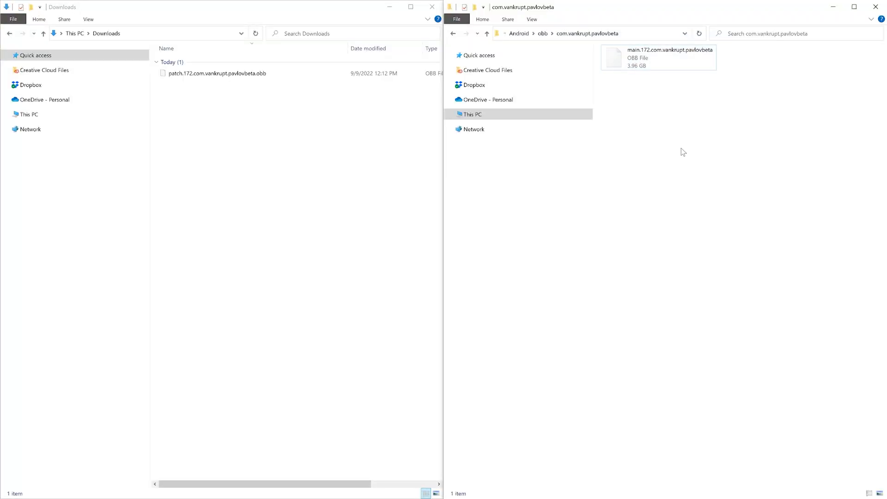
# Place the patch .obb into the Quest's com.vankrupt.pavlovbeta folder beside the main .obb.
pyautogui.click(216, 74)
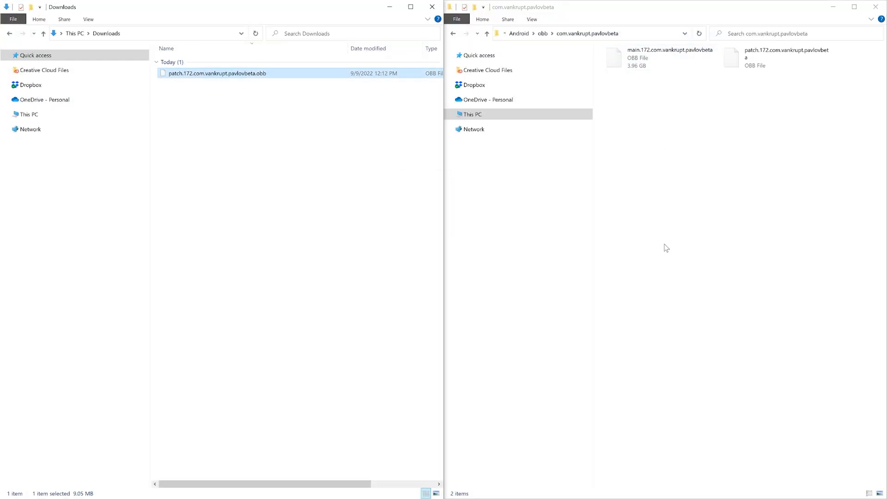
pyautogui.click(667, 56)
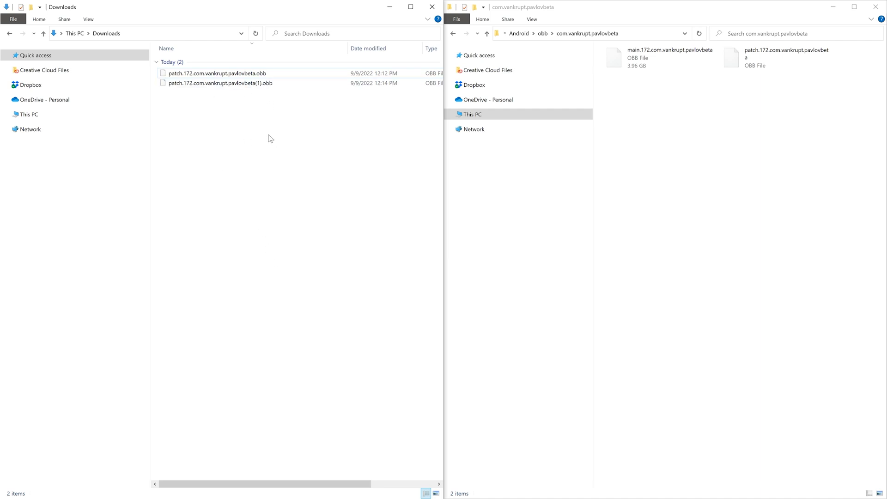
pyautogui.moveTo(716, 241)
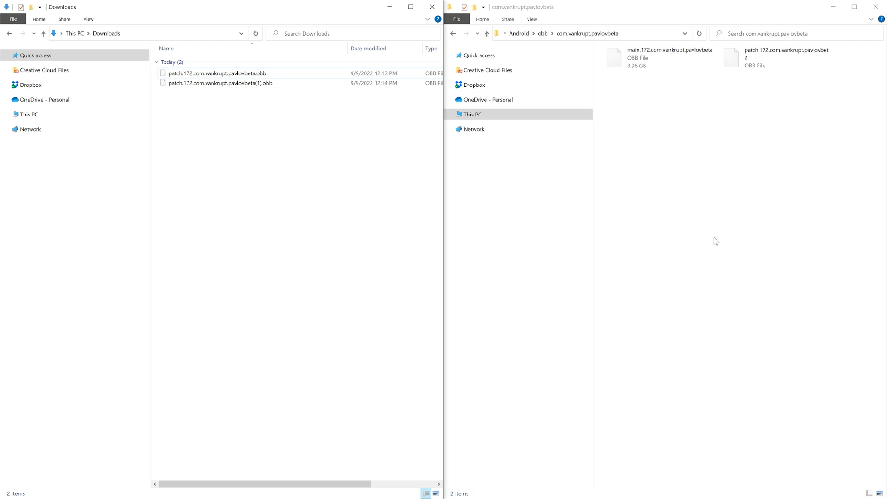
pyautogui.moveTo(708, 230)
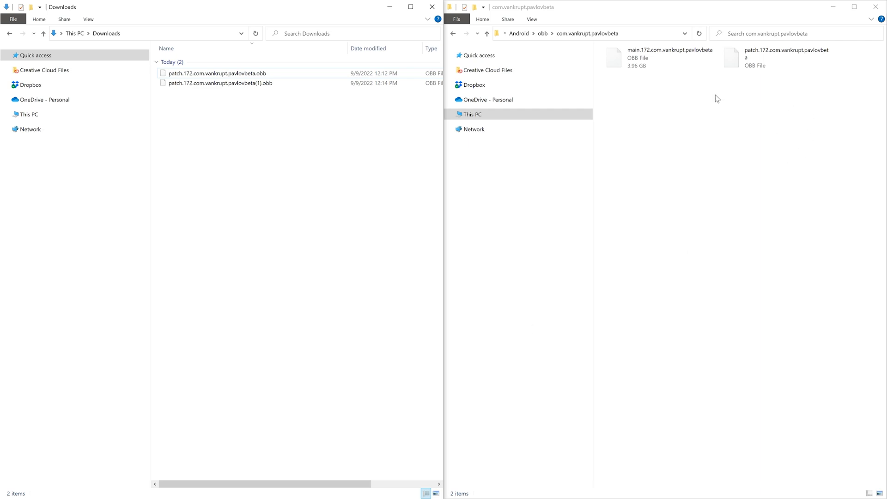
pyautogui.click(588, 34)
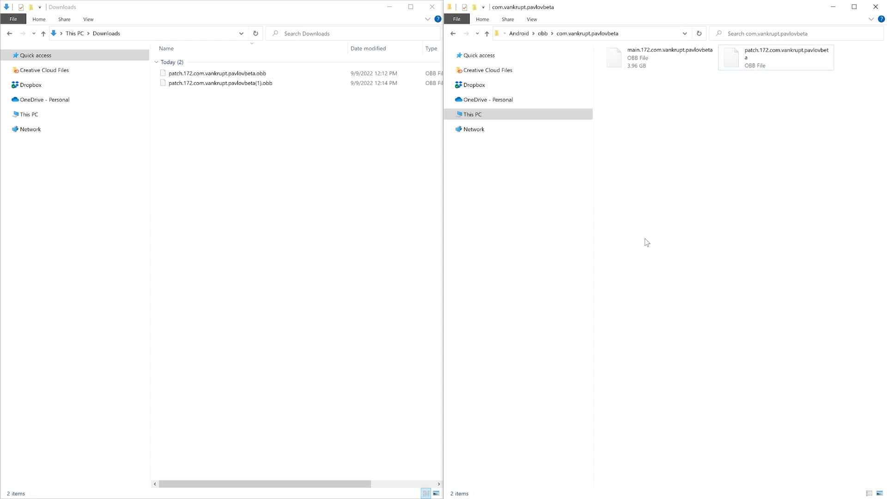
pyautogui.moveTo(639, 218)
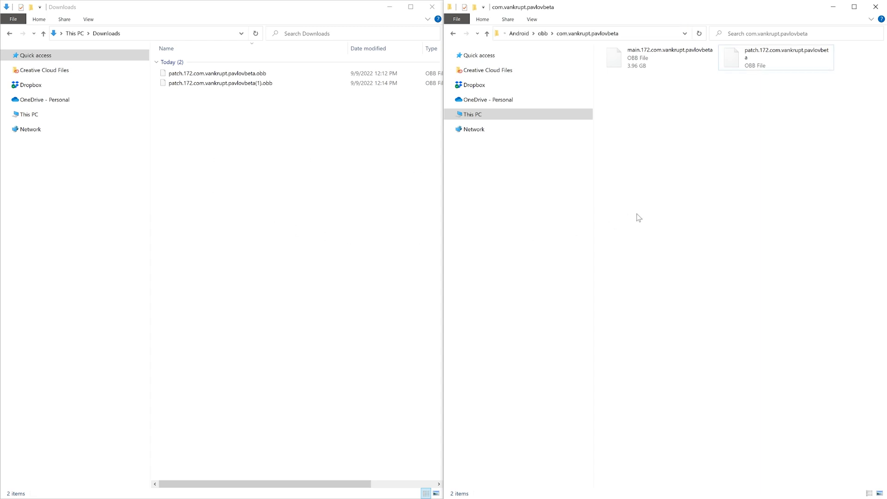
pyautogui.moveTo(638, 256)
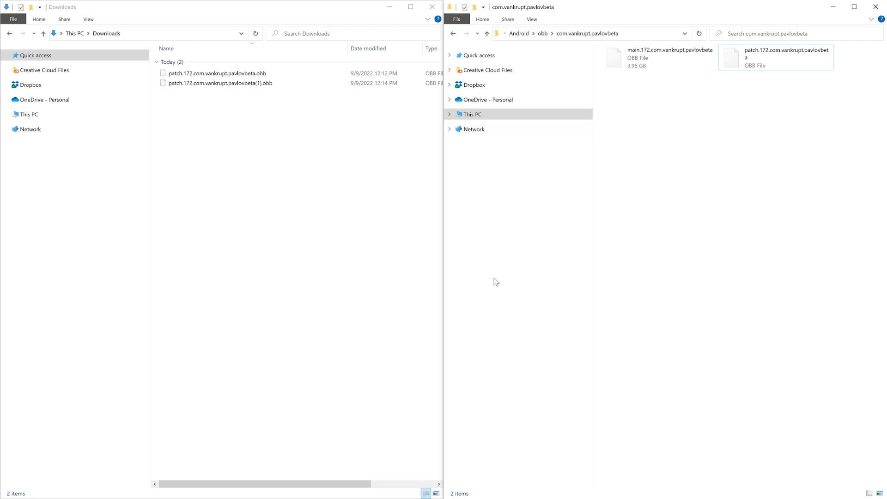
pyautogui.moveTo(433, 300)
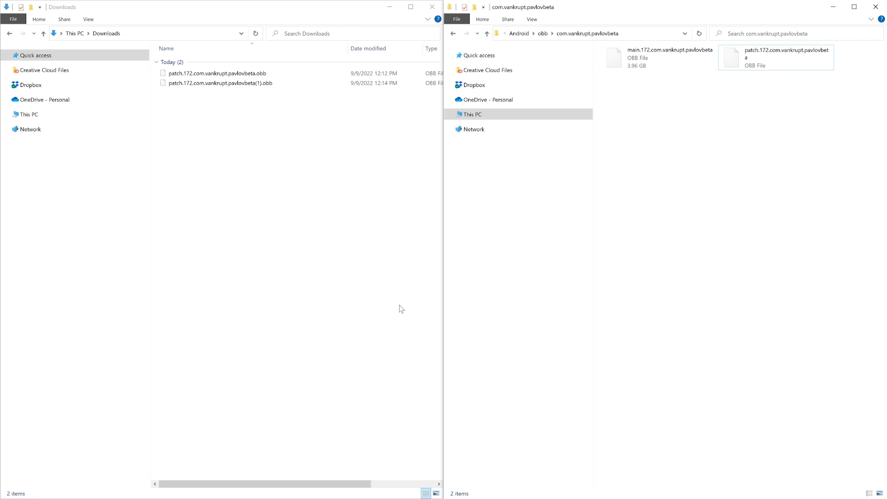
pyautogui.moveTo(391, 311)
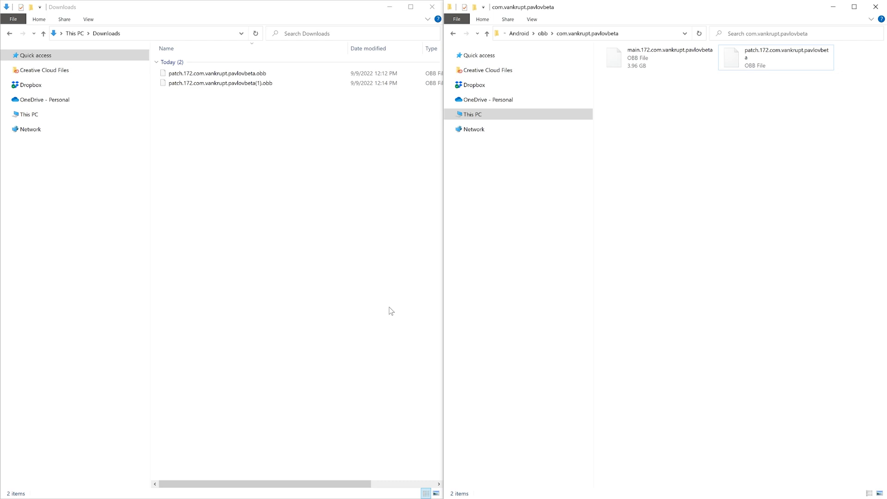
pyautogui.moveTo(727, 211)
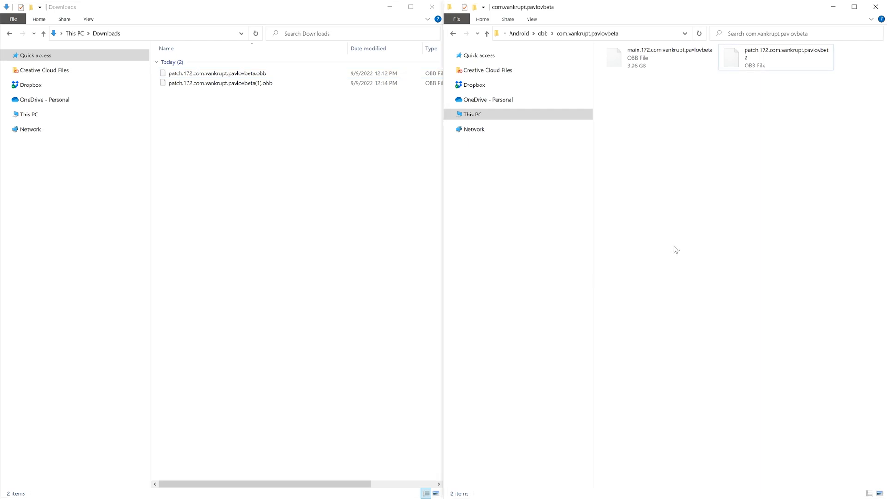
pyautogui.moveTo(218, 235)
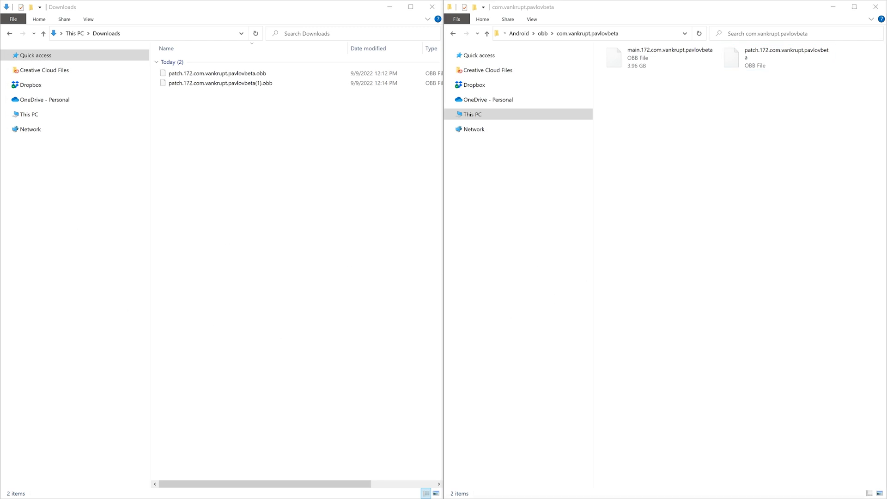
pyautogui.click(784, 57)
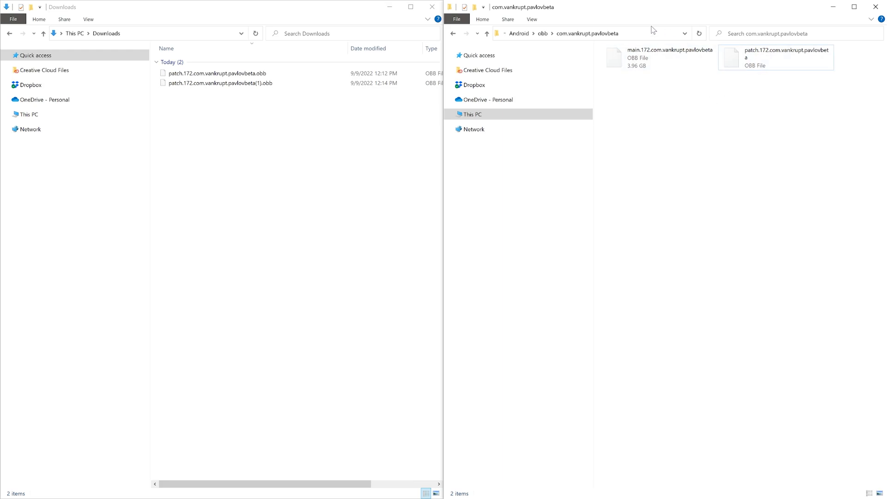
pyautogui.moveTo(695, 237)
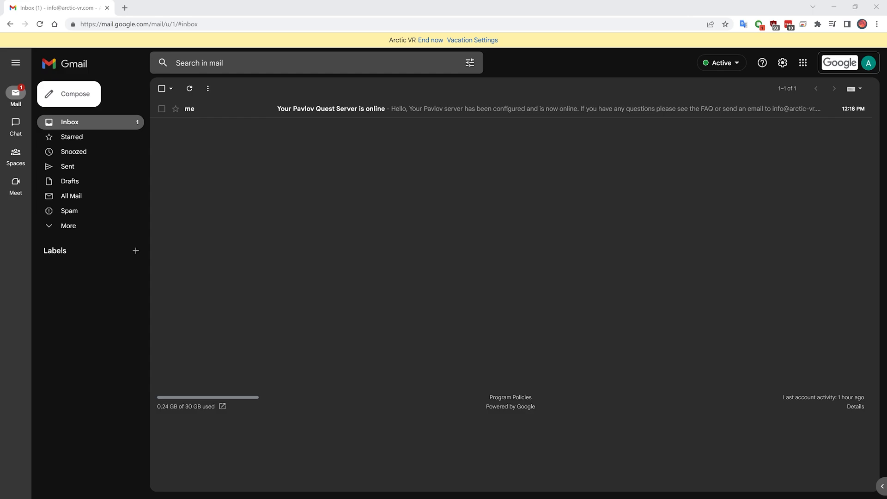
pyautogui.moveTo(409, 292)
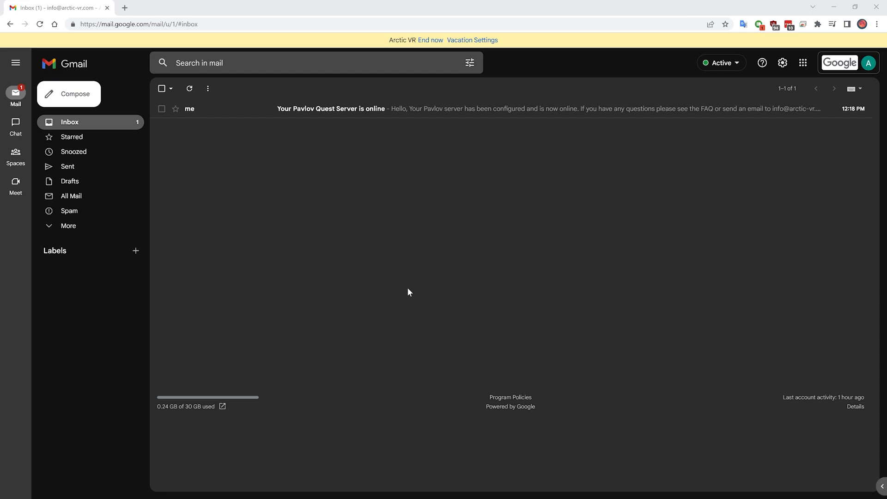
pyautogui.moveTo(415, 283)
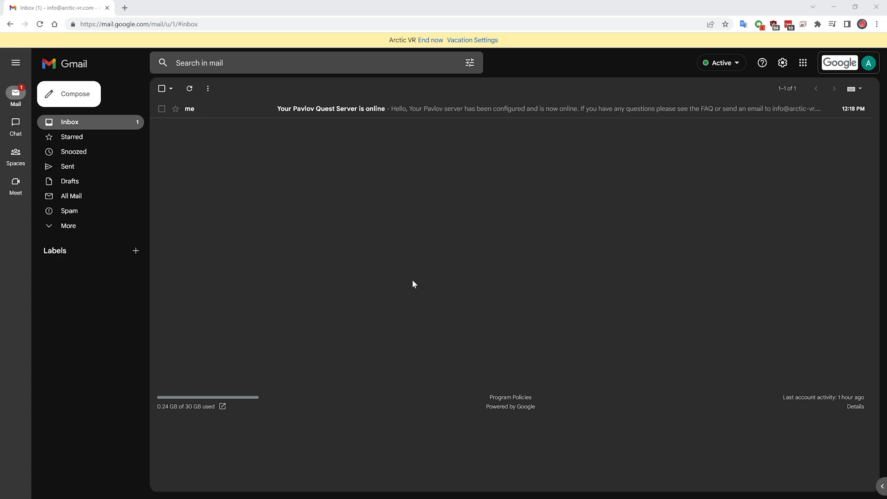
pyautogui.moveTo(146, 322)
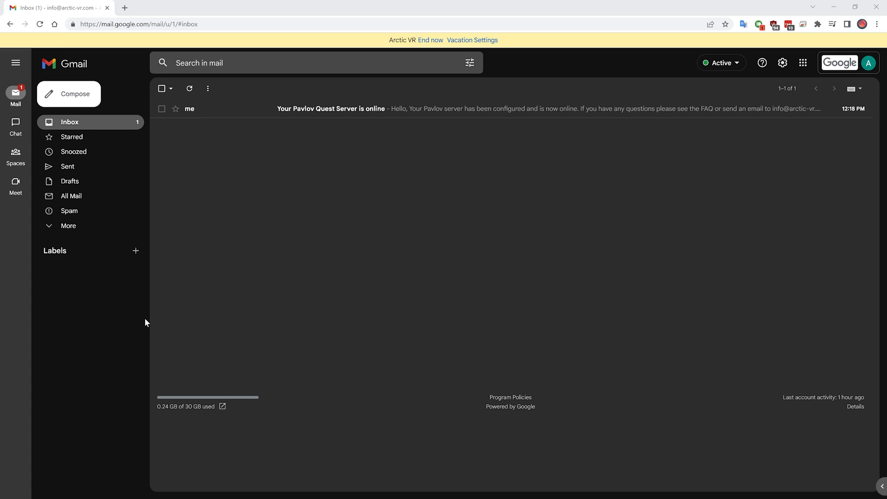
pyautogui.moveTo(392, 109)
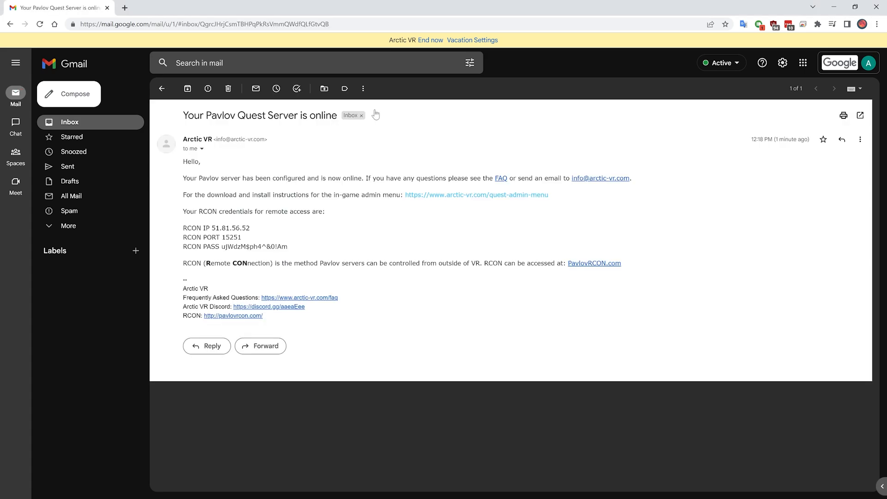
pyautogui.moveTo(375, 115)
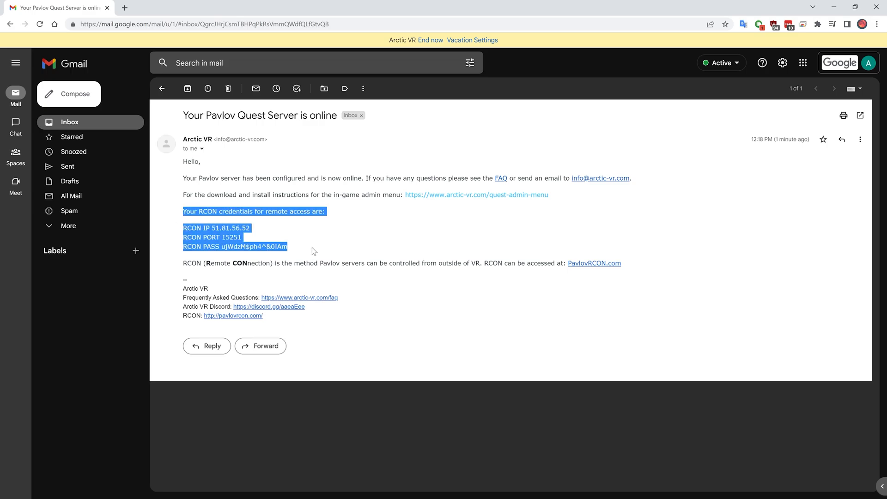
# View the 'Your Pavlov Quest Server is online' email with the RCON IP, port and password.
pyautogui.click(312, 251)
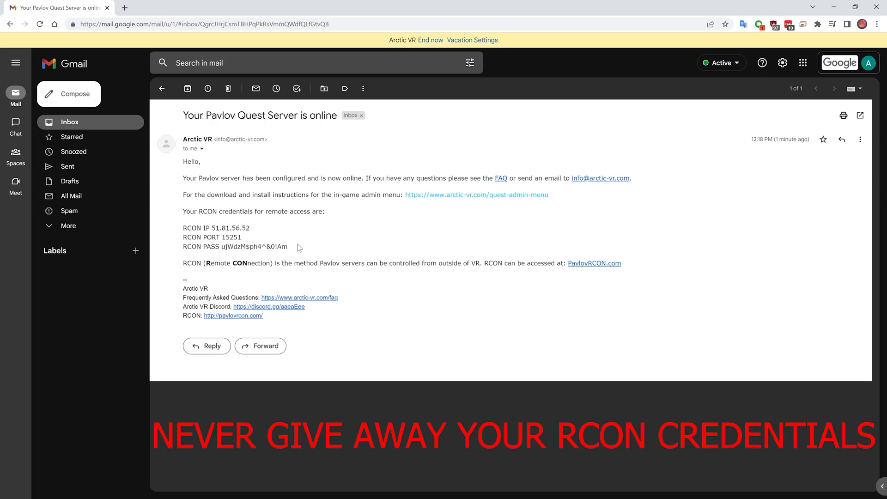
pyautogui.moveTo(304, 250)
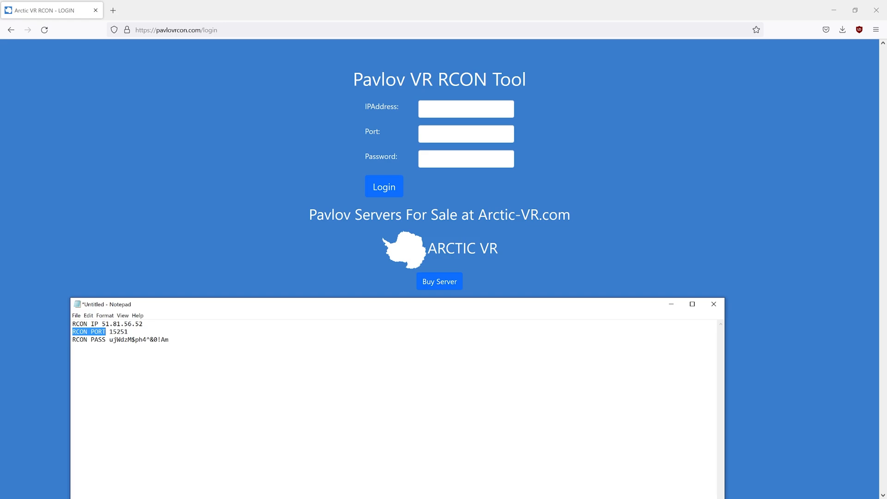
# Log in to the RCON tool with IP 51.81.56.52, port 15251 and the server password.
pyautogui.doubleClick(118, 323)
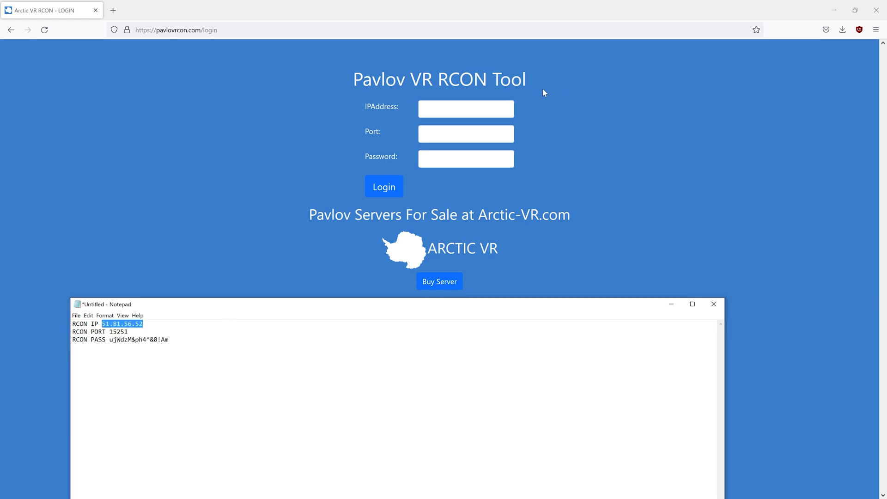
pyautogui.write('51.81.56.52')
pyautogui.click(466, 134)
pyautogui.write('15251')
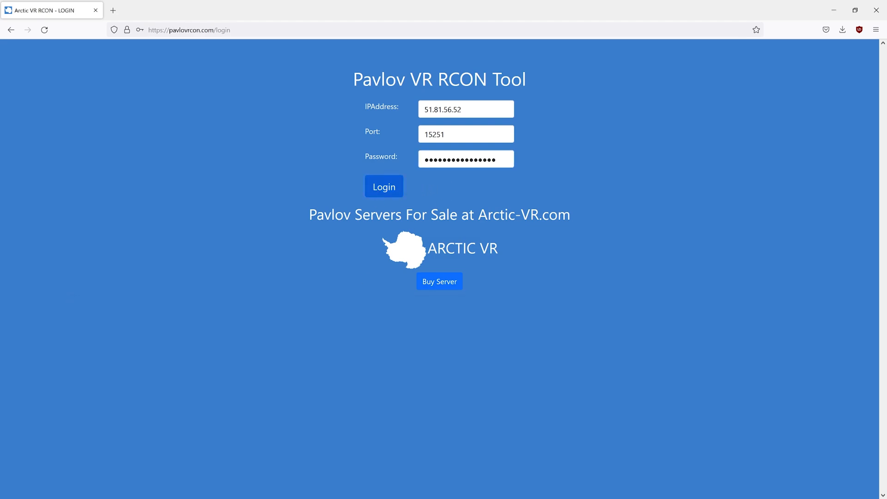
pyautogui.click(384, 185)
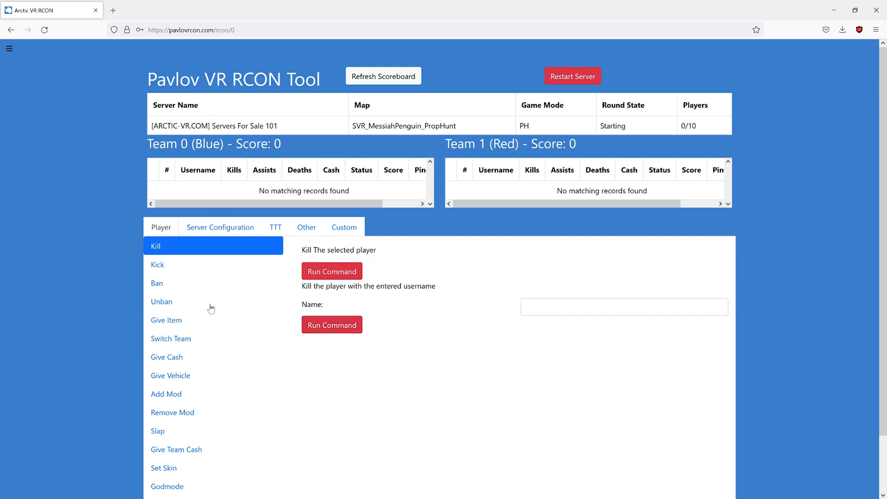
pyautogui.moveTo(298, 329)
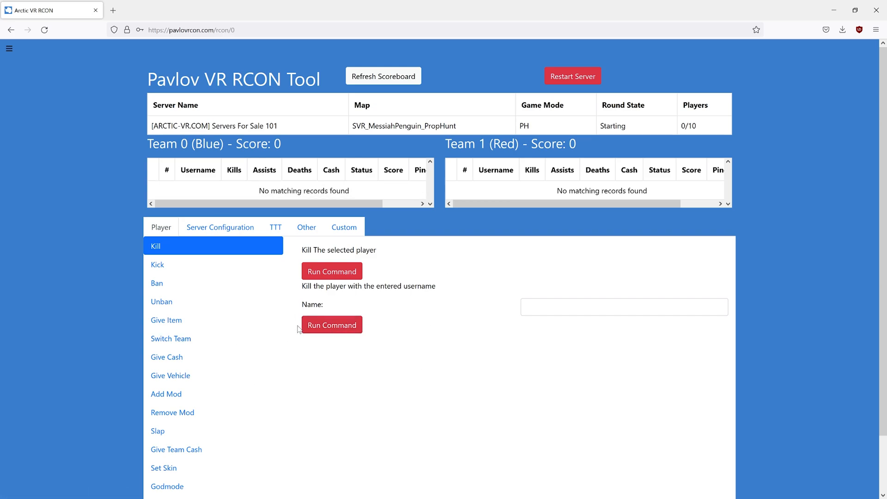
pyautogui.moveTo(425, 235)
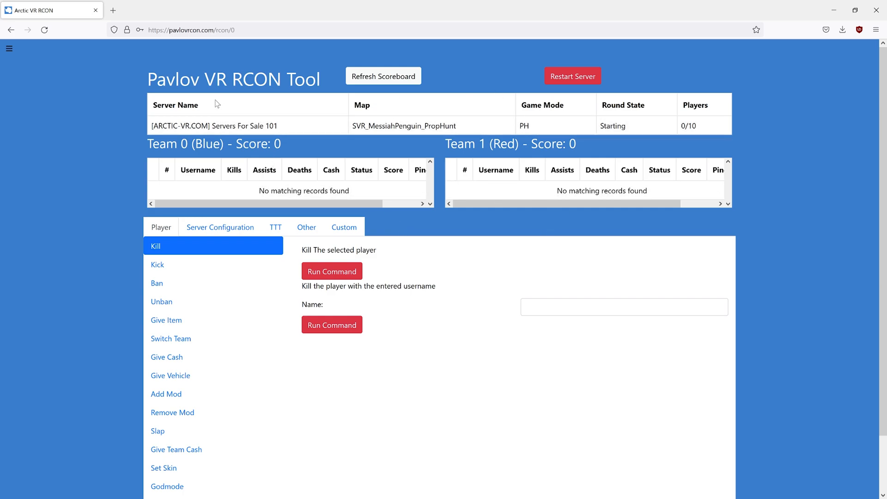
pyautogui.click(166, 393)
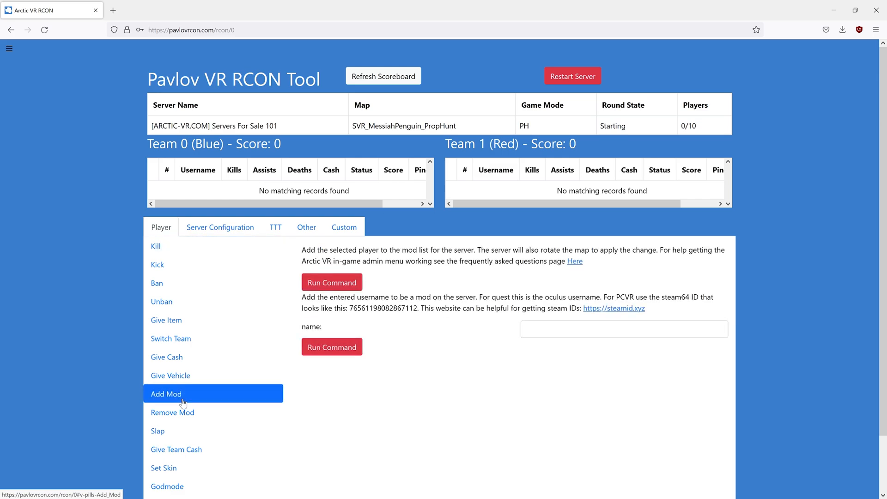
pyautogui.moveTo(288, 180)
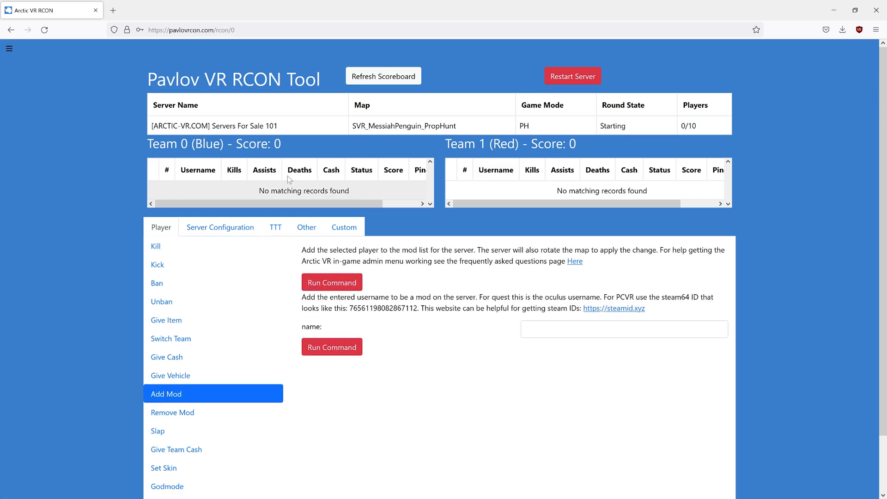
pyautogui.moveTo(155, 194)
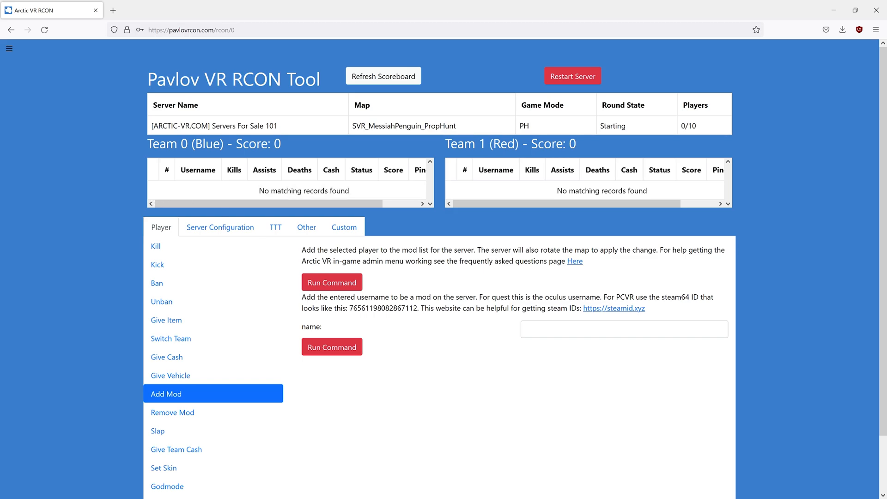
pyautogui.click(624, 329)
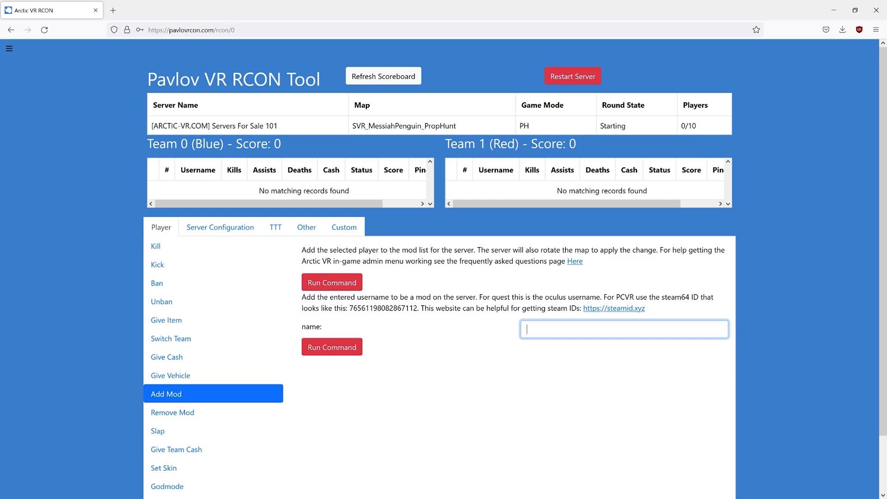
pyautogui.write('M')
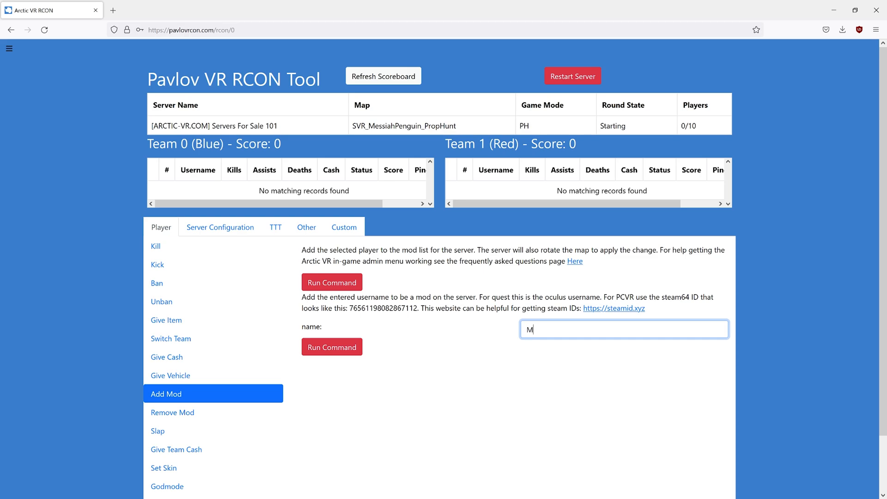
pyautogui.write('essi')
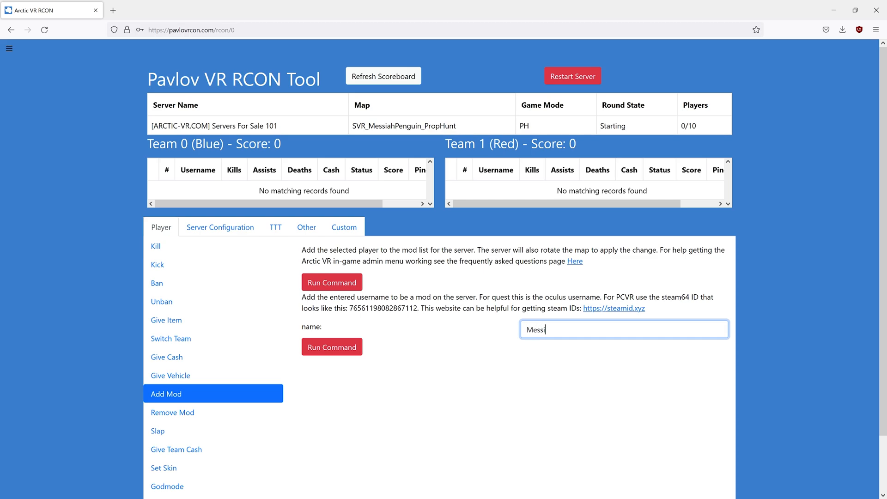
pyautogui.write('ahPenguin')
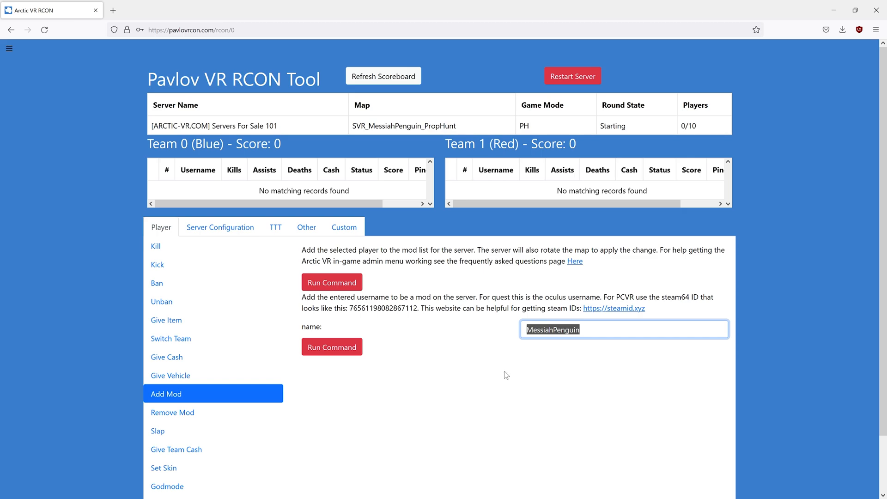
pyautogui.click(407, 227)
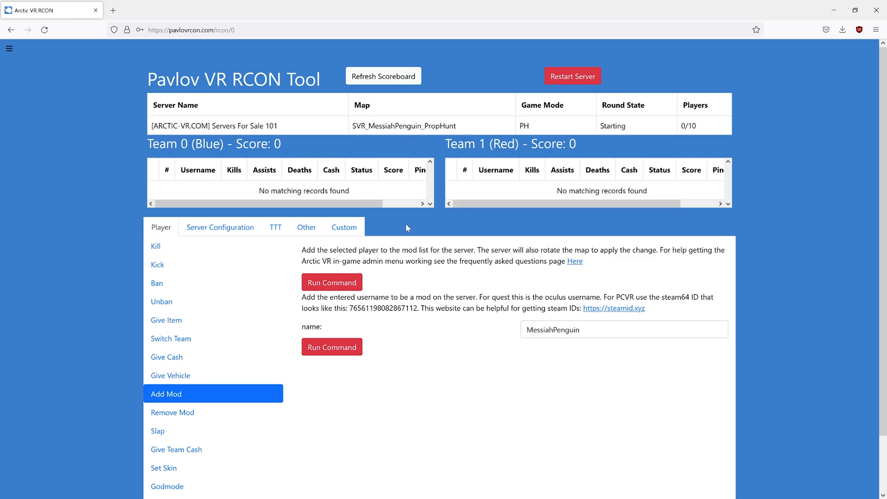
pyautogui.moveTo(510, 344)
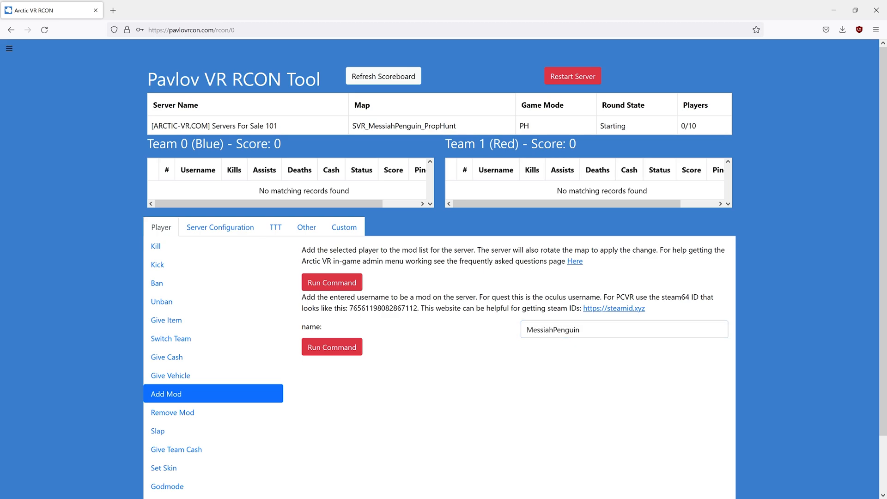
pyautogui.moveTo(500, 332)
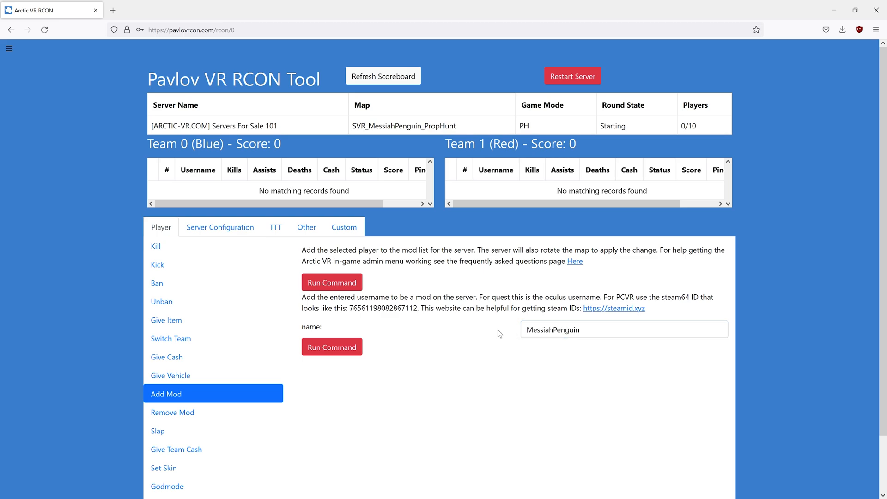
# Run the command so MessiahPenguin is added as moderator and check the log confirms success.
pyautogui.click(331, 347)
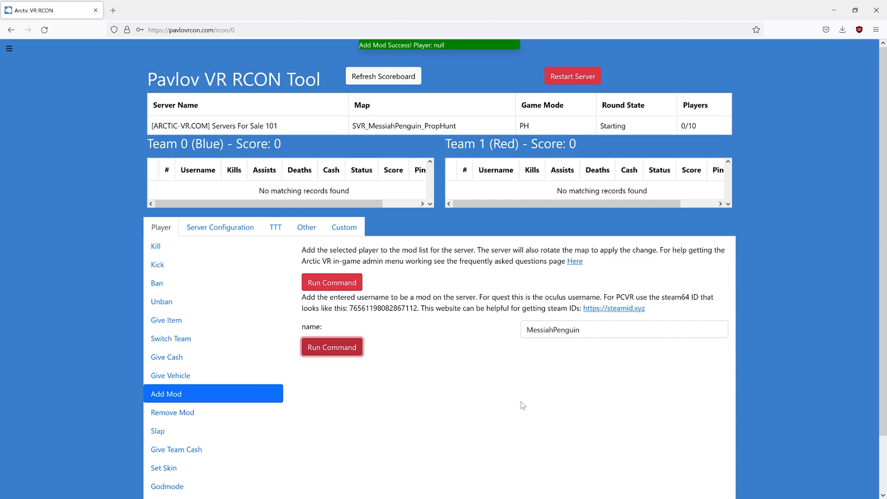
pyautogui.scroll(-3)
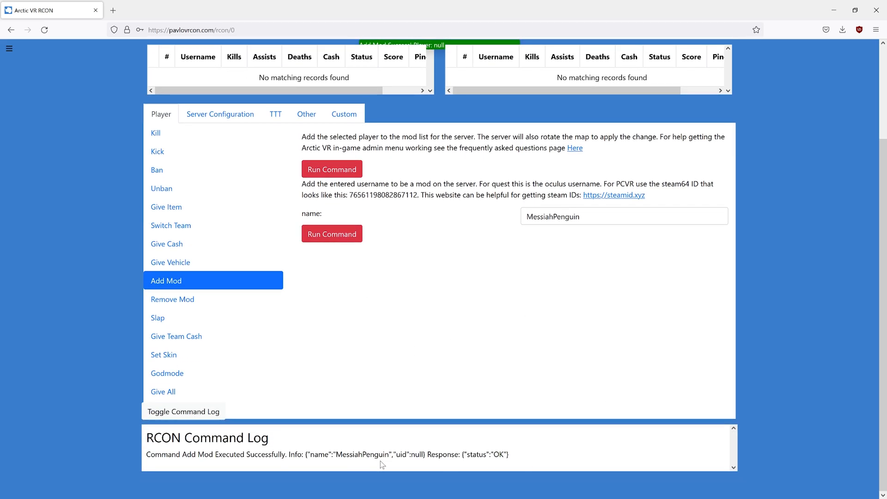
pyautogui.doubleClick(484, 453)
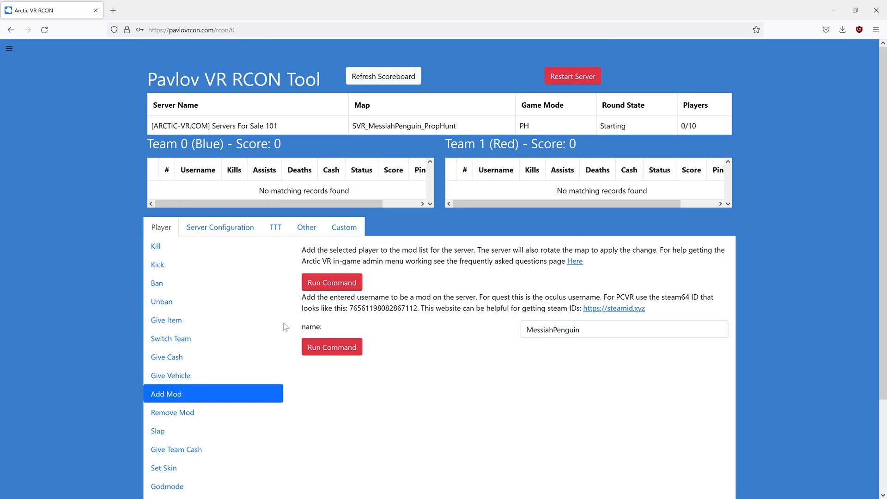
# Rotate the server to the next map, now SVR_MessiahPenguin_DDAY in PUSH mode, and refresh the status.
pyautogui.click(220, 227)
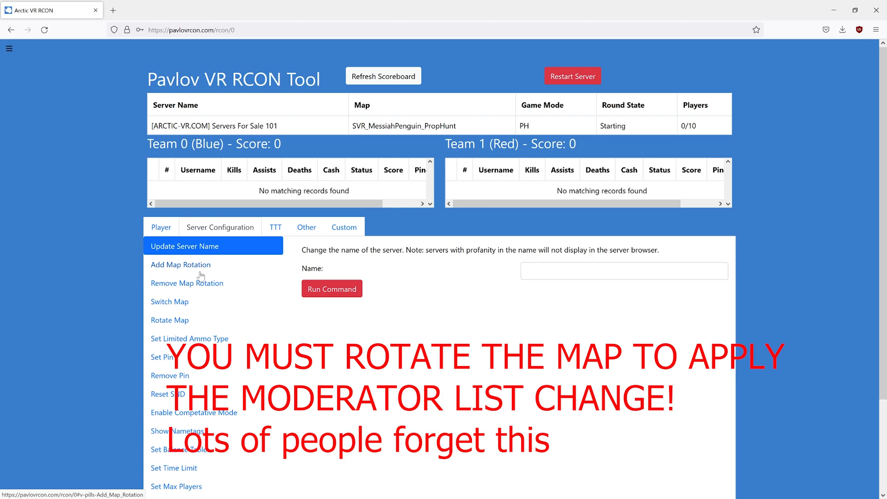
pyautogui.click(169, 320)
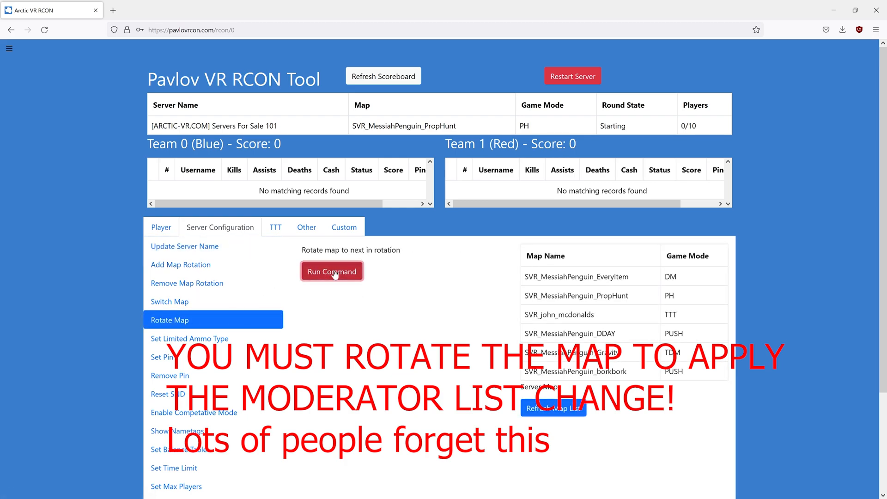
pyautogui.click(331, 271)
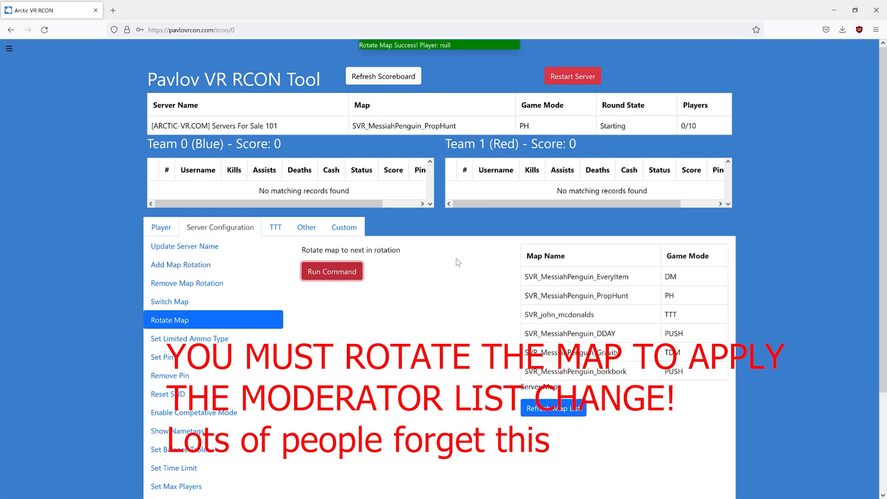
pyautogui.moveTo(221, 135)
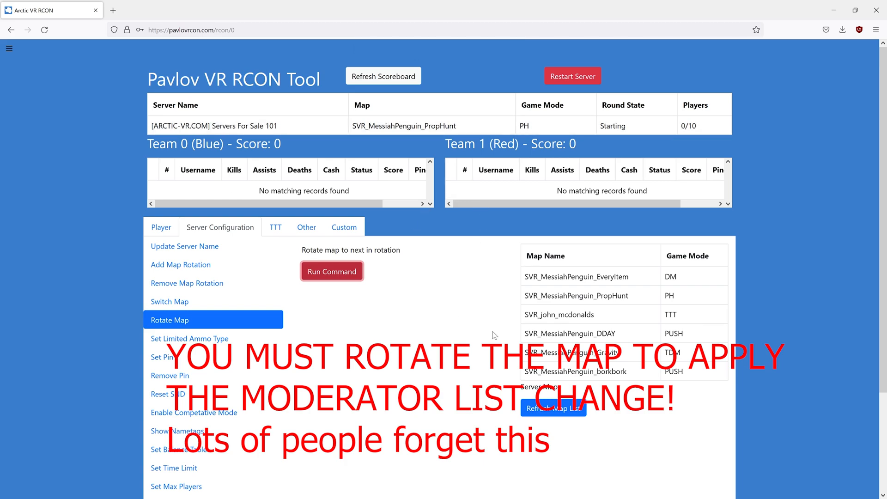
pyautogui.click(331, 271)
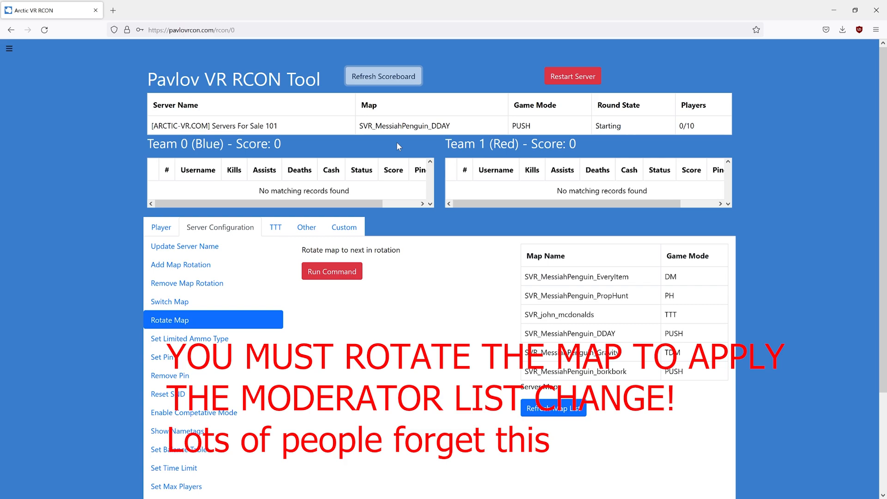
pyautogui.moveTo(432, 196)
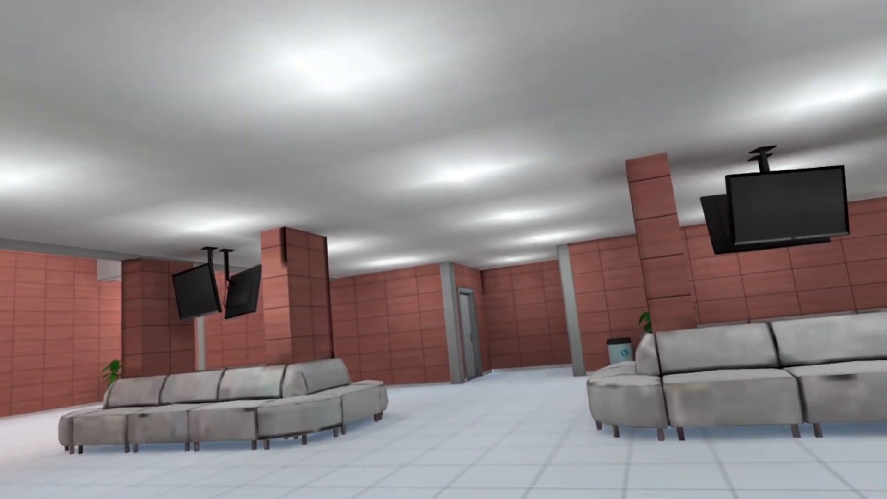
pyautogui.moveTo(443, 250)
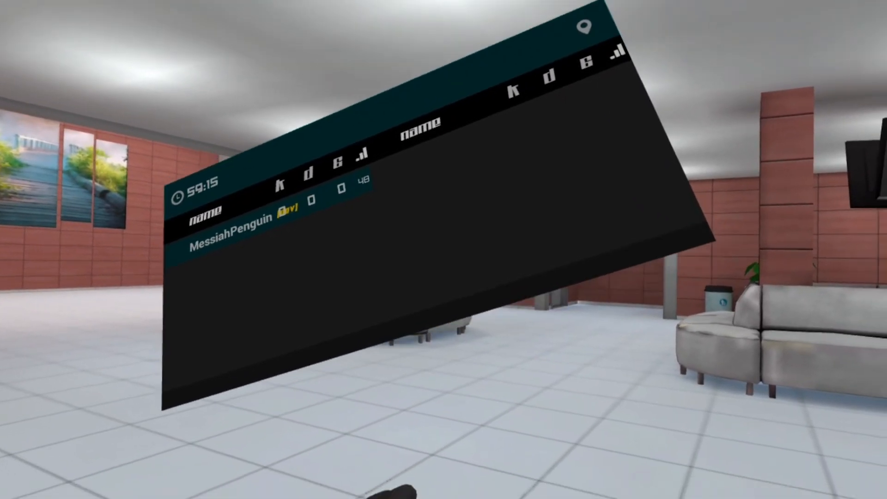
pyautogui.moveTo(443, 249)
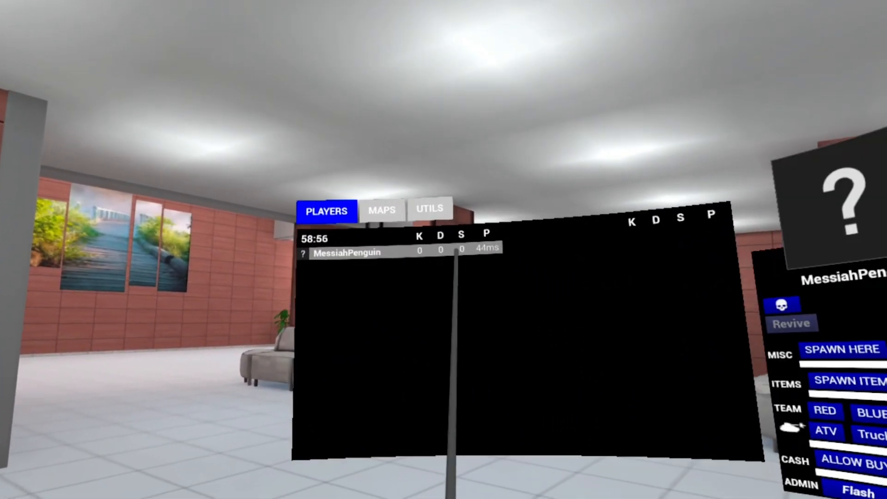
pyautogui.click(858, 381)
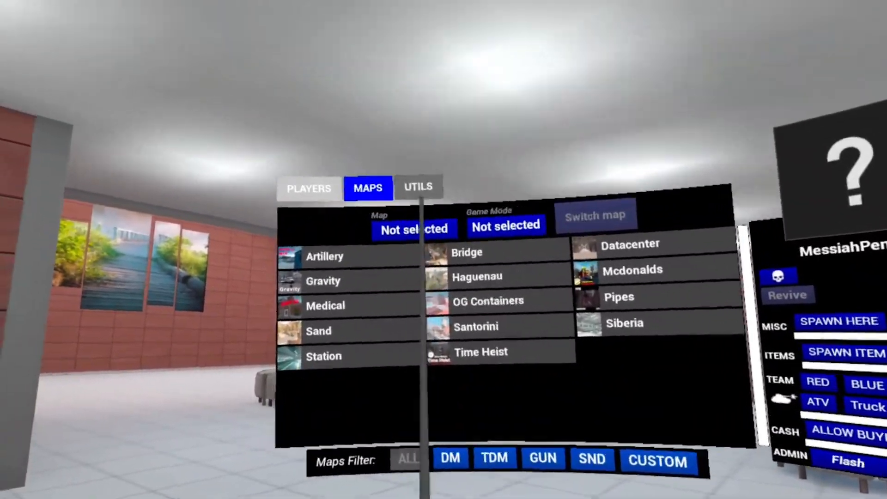
pyautogui.click(417, 186)
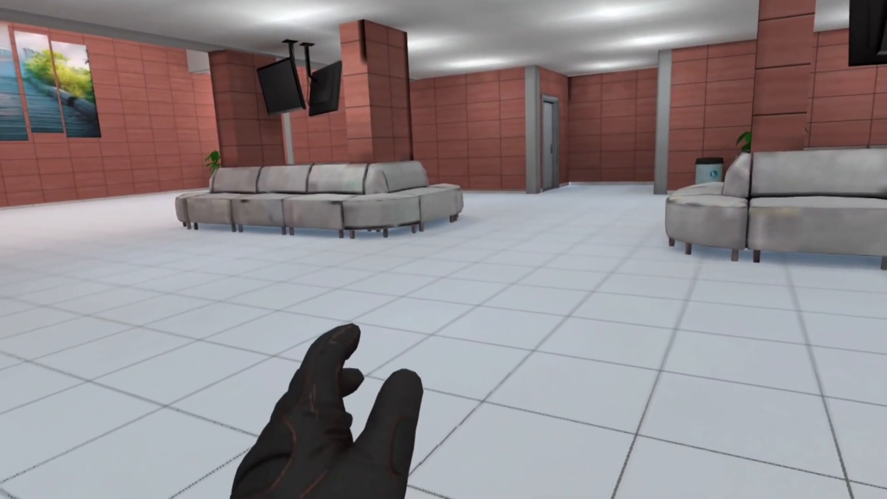
pyautogui.moveTo(443, 250)
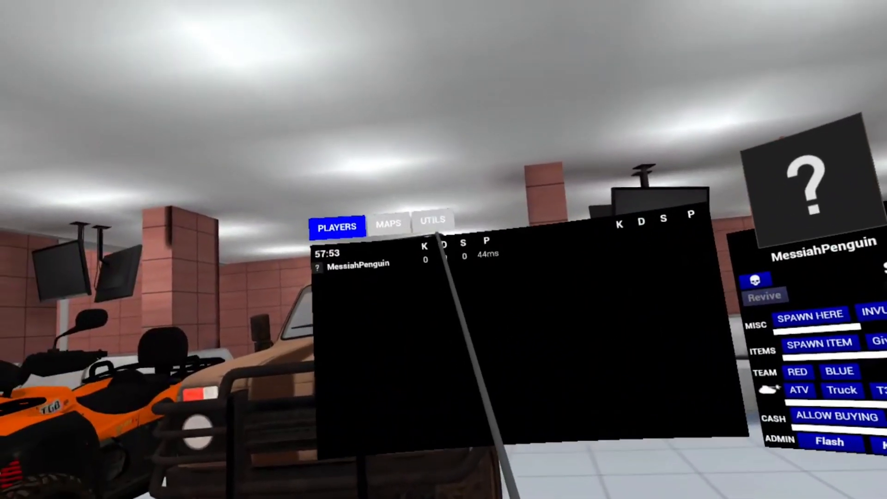
# Spawn ten bots into the match from the admin menu's UTILS commands.
pyautogui.click(819, 342)
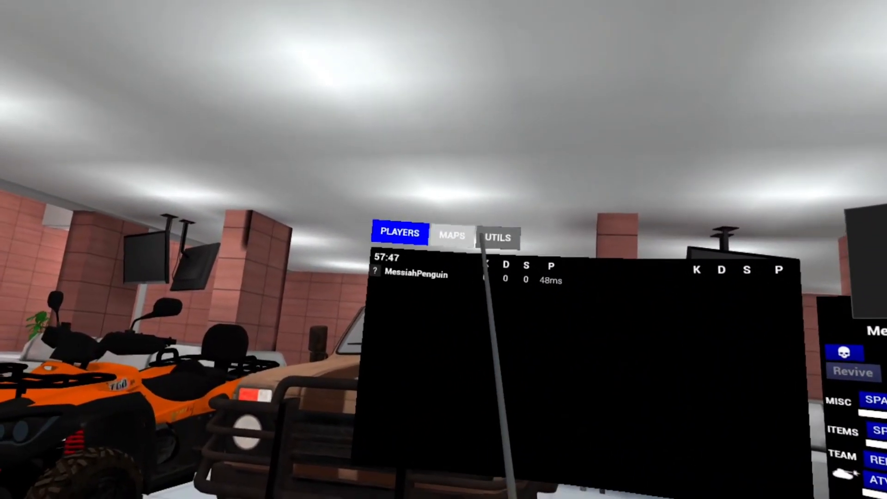
pyautogui.click(496, 238)
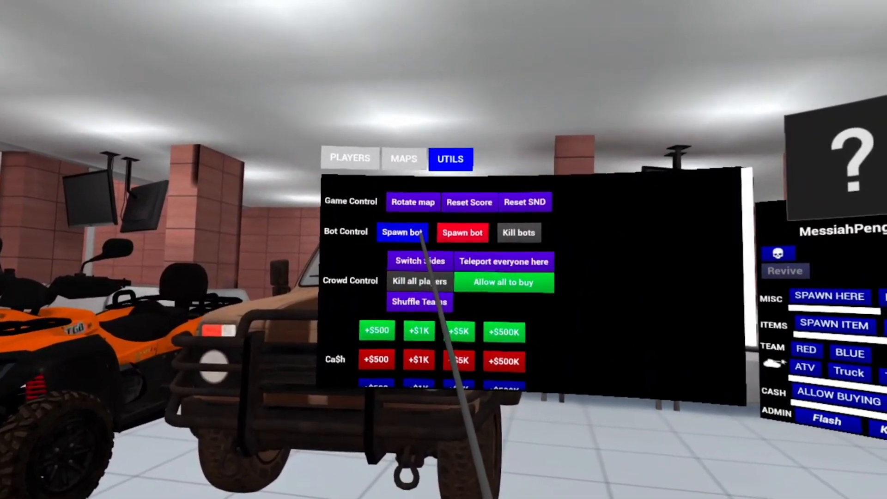
pyautogui.click(349, 158)
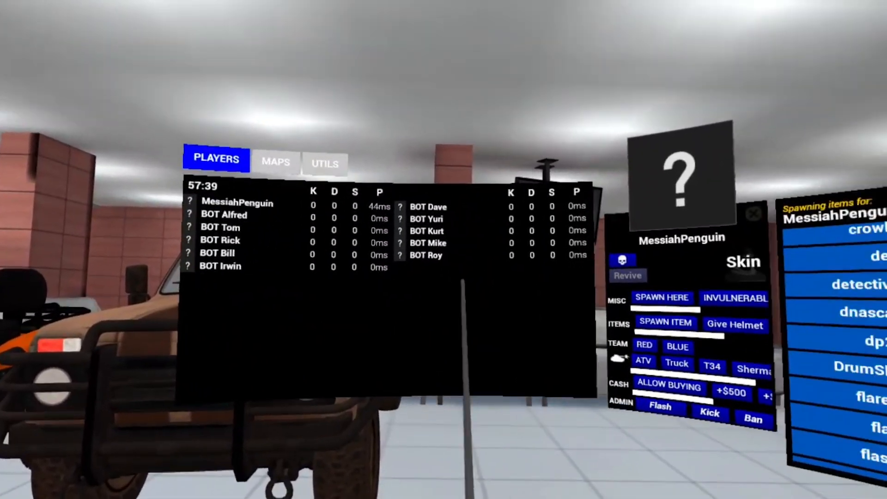
pyautogui.moveTo(443, 249)
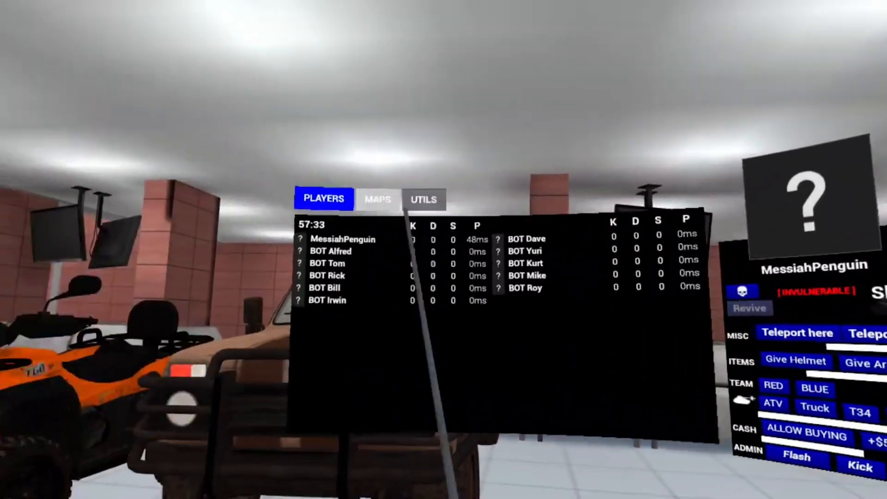
pyautogui.click(423, 198)
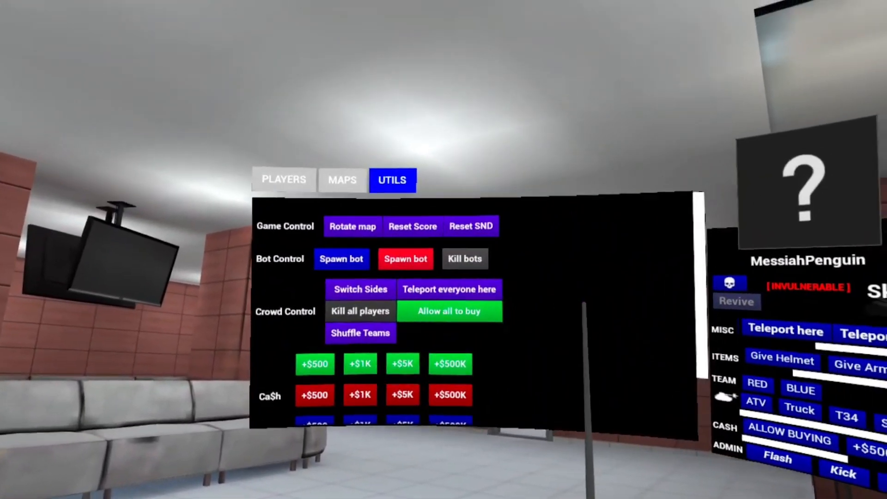
# Make MessiahPenguin invulnerable and pick a new night-time town map to load.
pyautogui.click(342, 180)
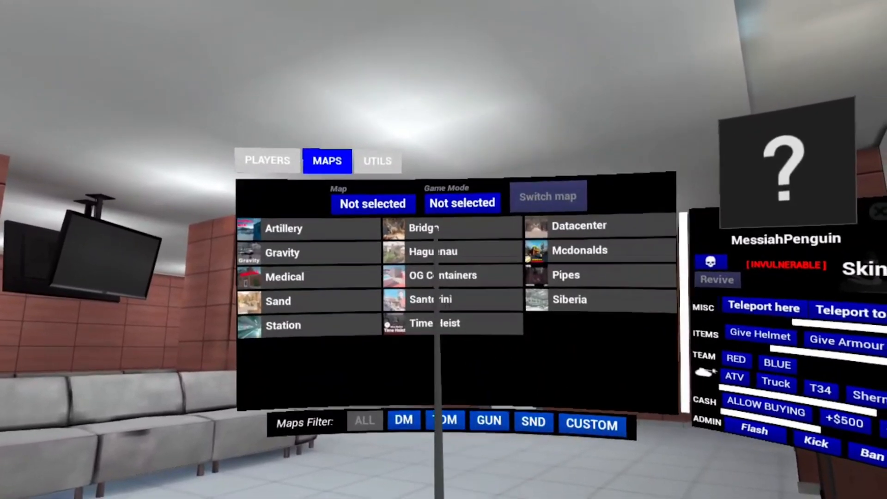
pyautogui.click(422, 227)
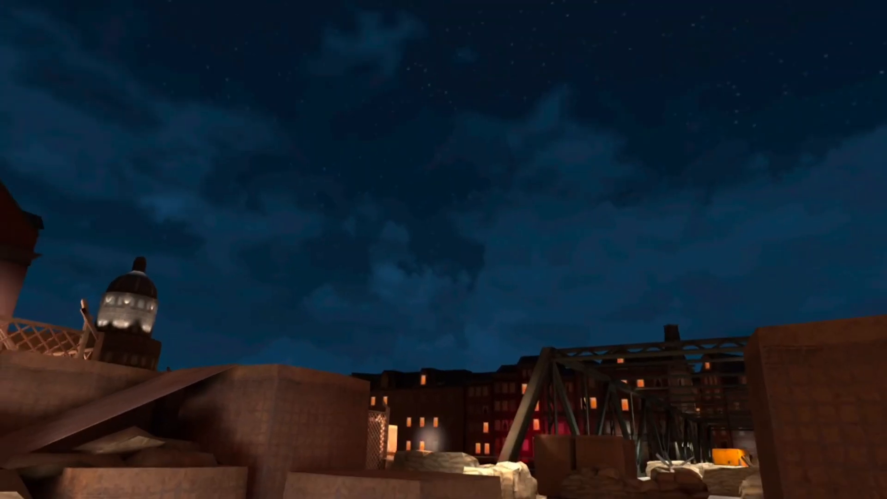
pyautogui.moveTo(444, 249)
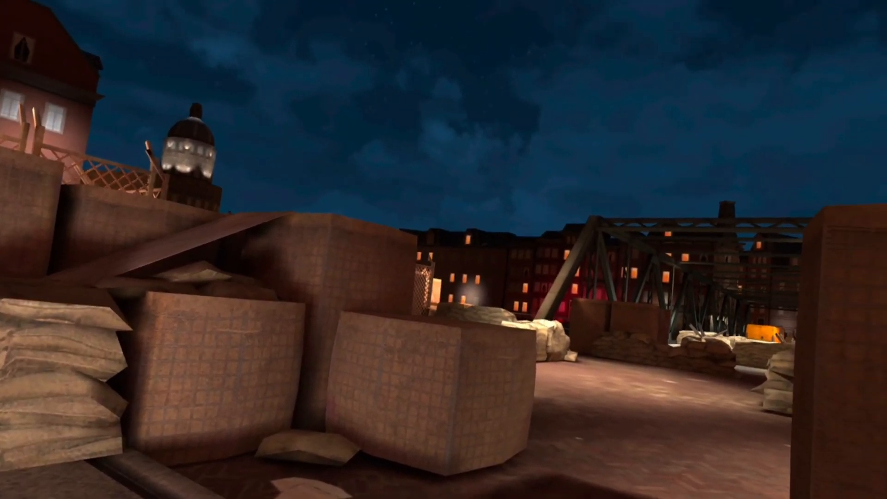
pyautogui.moveTo(443, 250)
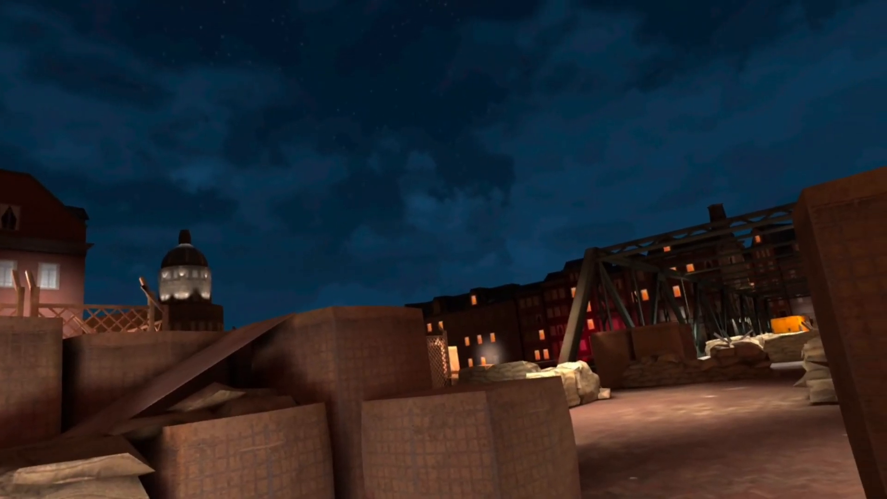